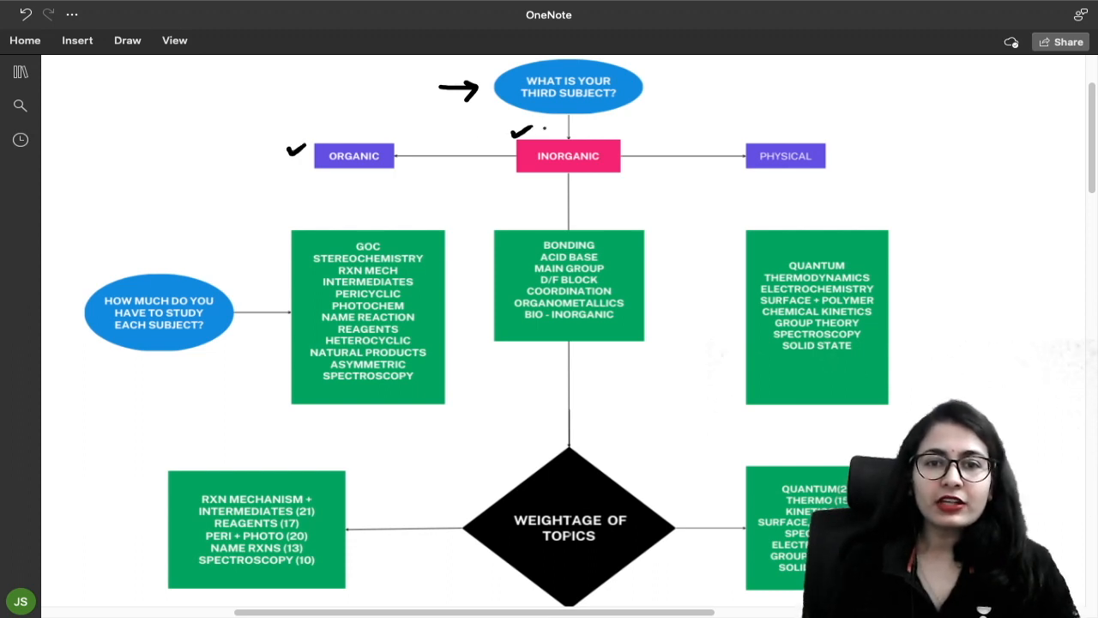
Ink ticks beside PHYSICAL and the topics in the subject boxes, and underline INORGANIC
drag(773, 121, 794, 111)
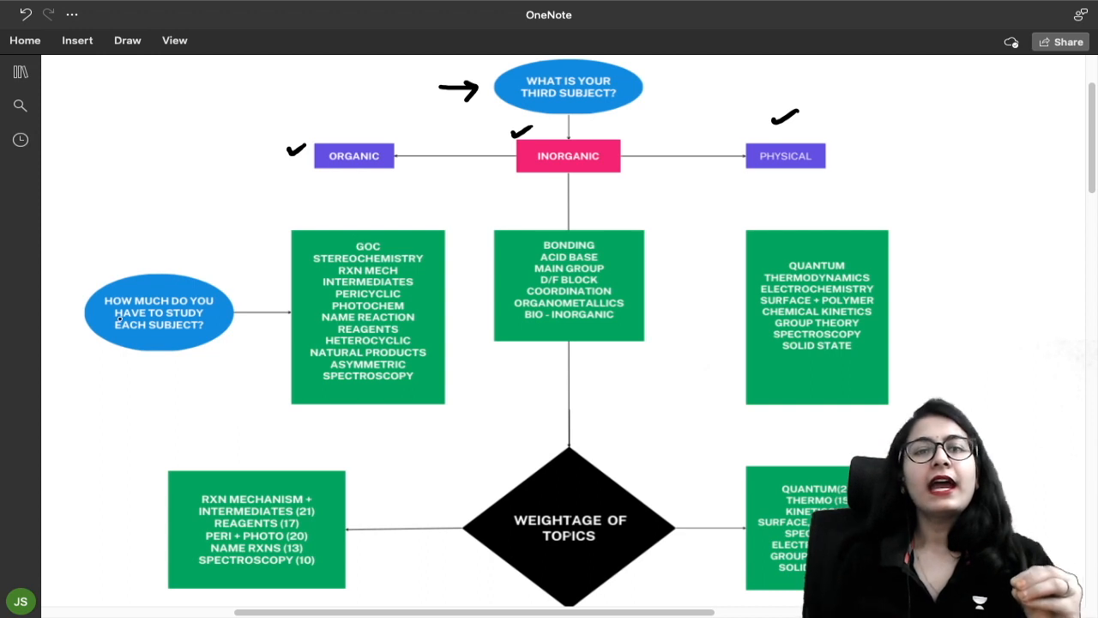
drag(56, 297, 103, 270)
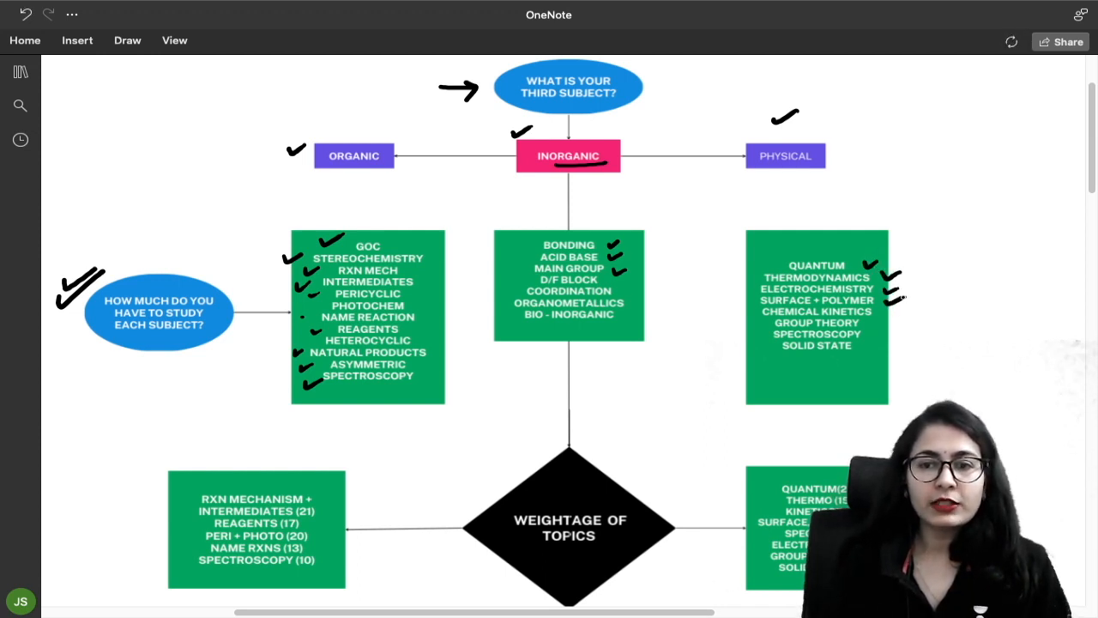
Tick the remaining physical topics and write a circled 100% beside the diagram
drag(901, 309, 884, 331)
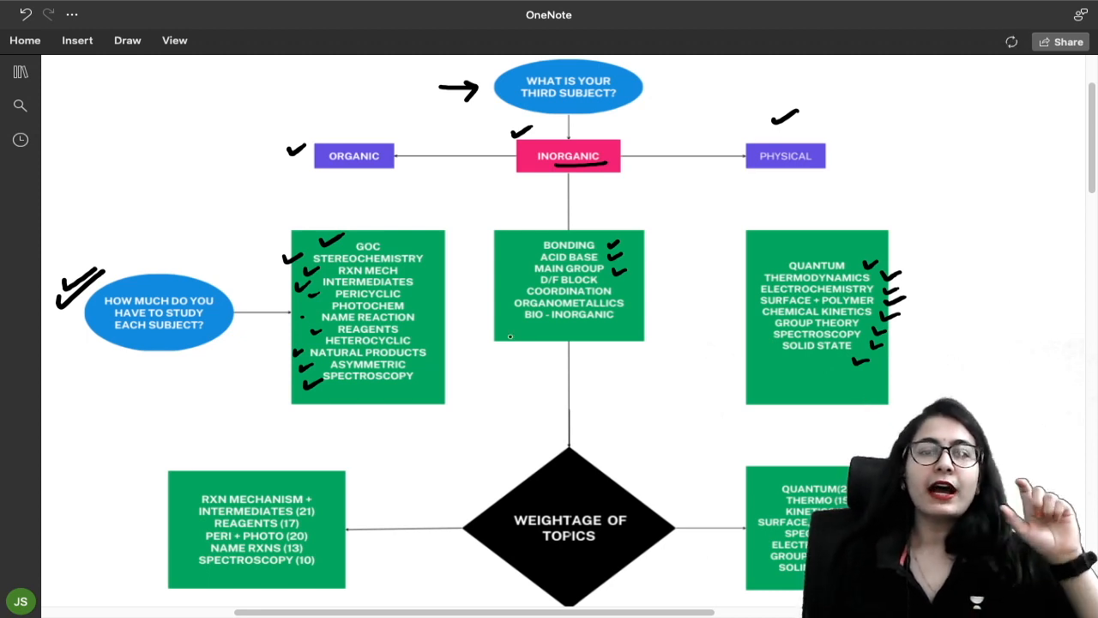
drag(146, 339, 197, 336)
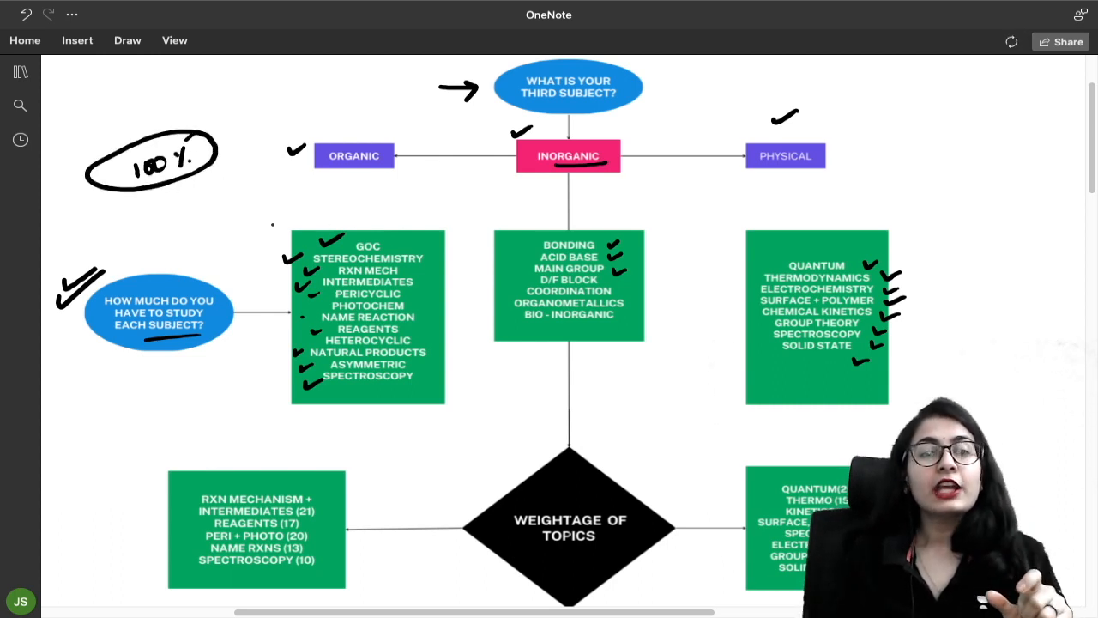
Draw vertical brackets beside the organic and physical topic boxes
drag(274, 218, 275, 412)
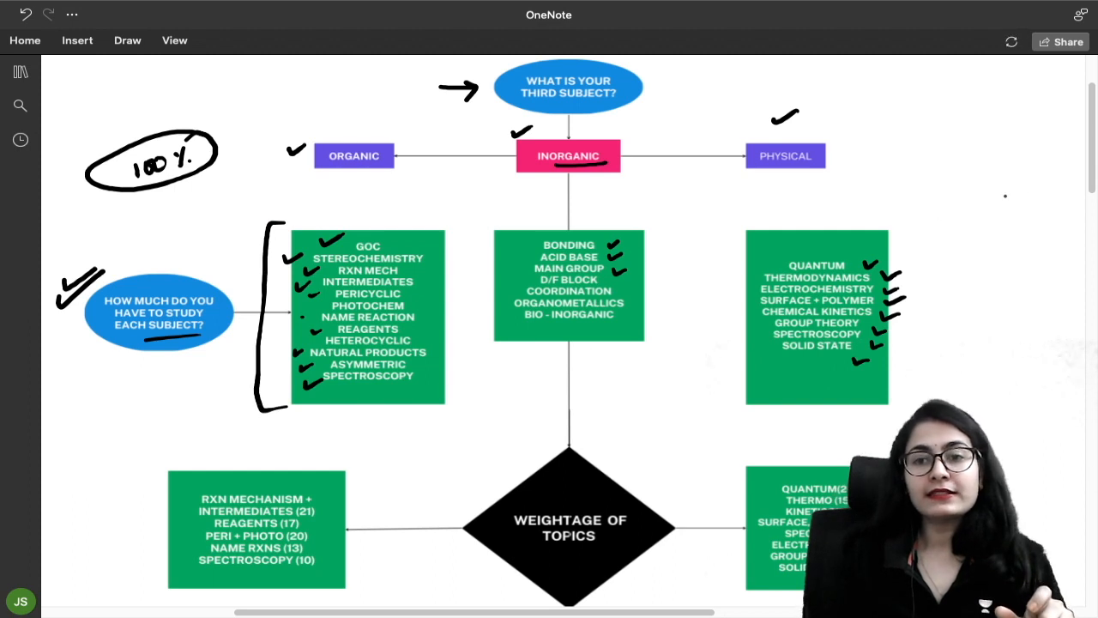
drag(961, 197, 953, 407)
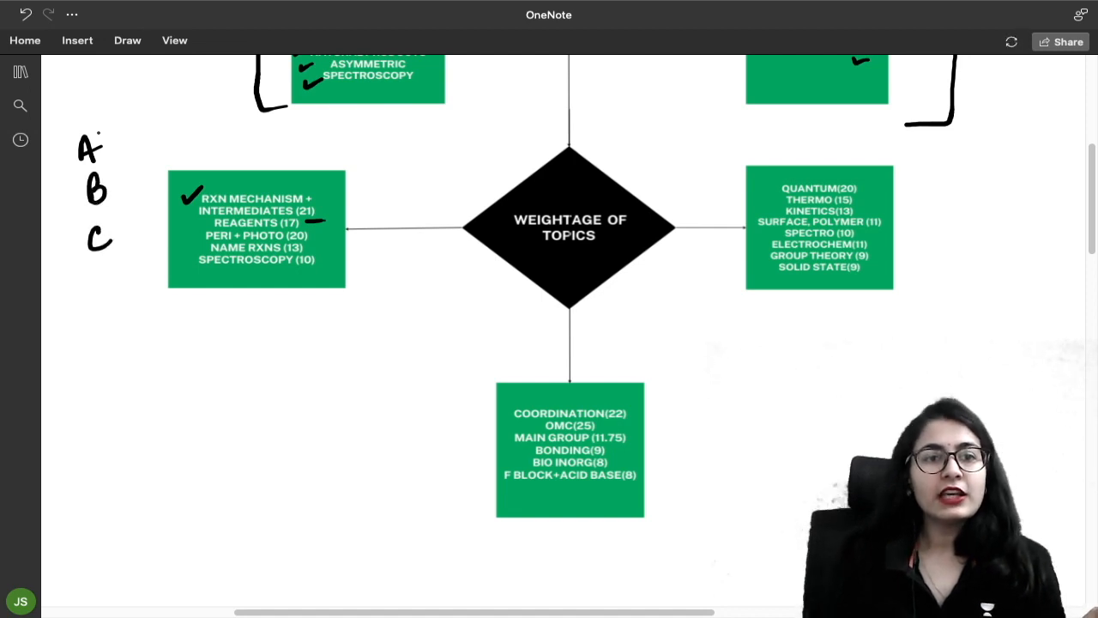
Box the letter A and write 35/40 beside B and 25/60 under C, with an underlined [B+C]
drag(60, 129, 116, 176)
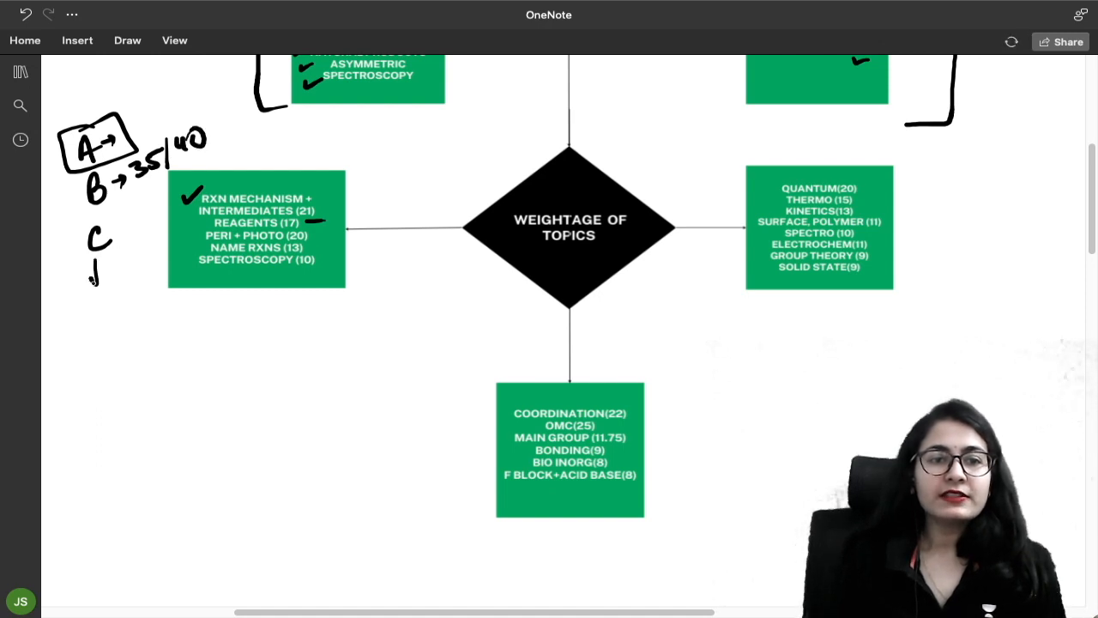
text(25/60)
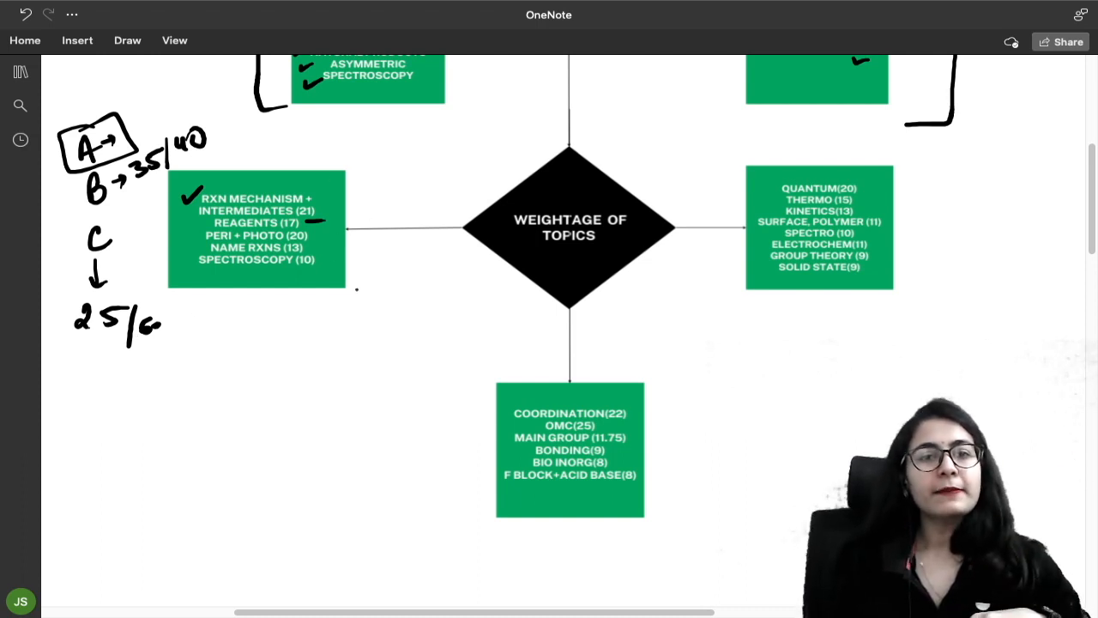
click(386, 153)
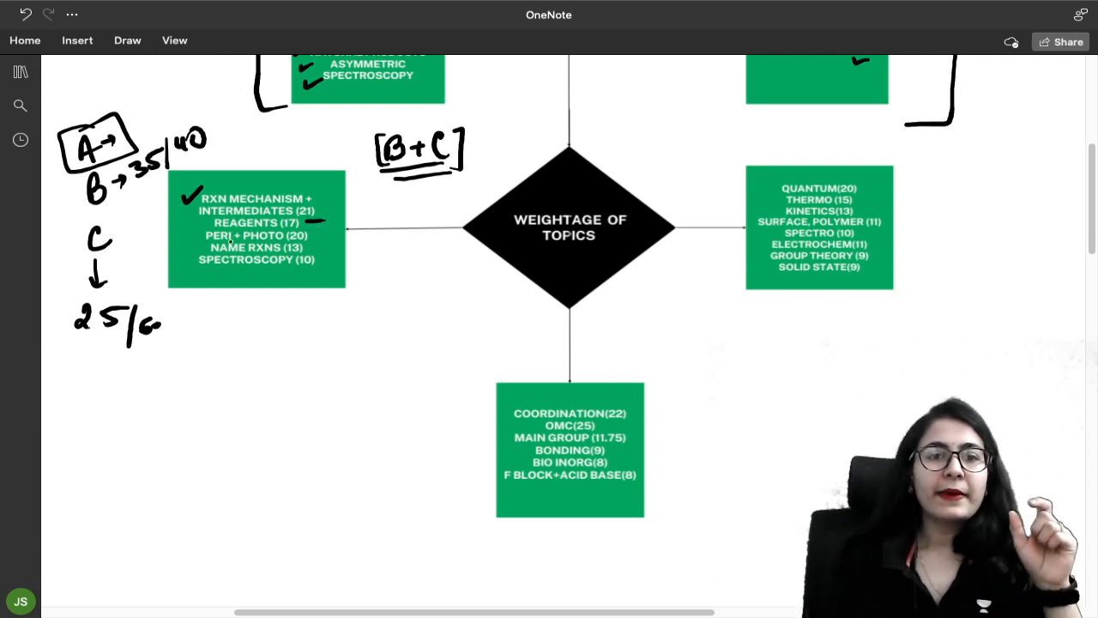
Tick organic weightage entries, tick KINETICS and underline the last inorganic entry
drag(318, 228, 340, 232)
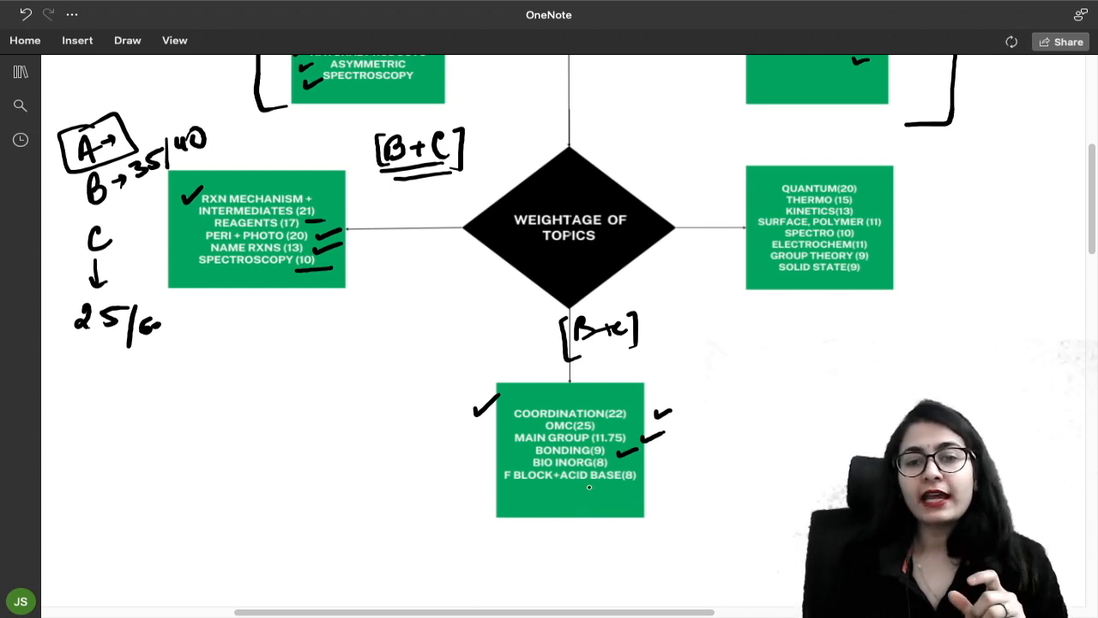
drag(591, 487, 633, 485)
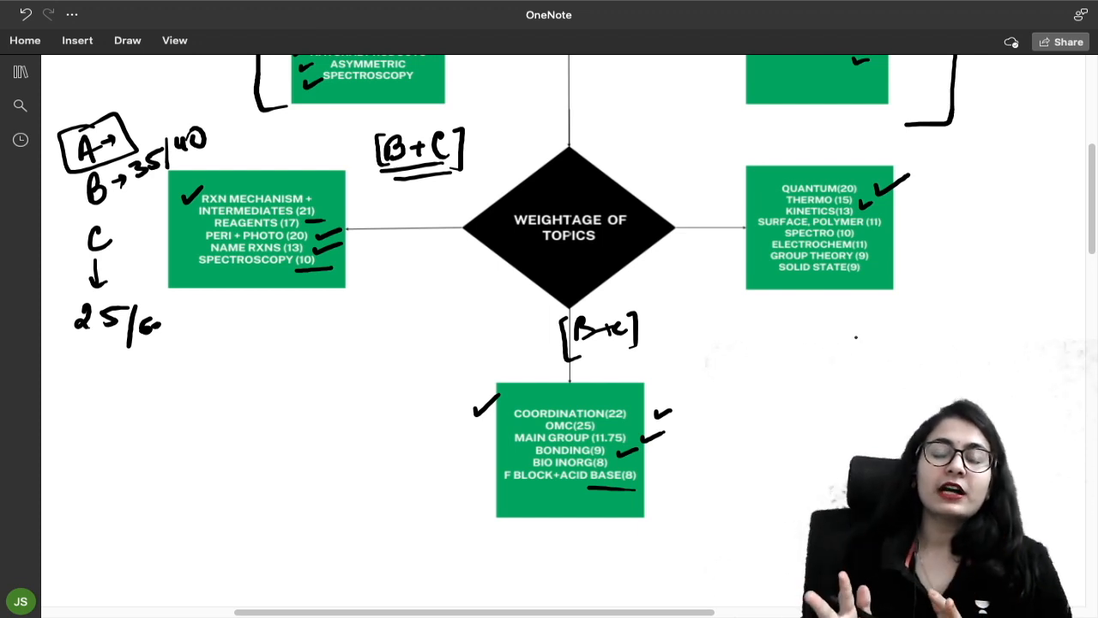
Write an underlined [B+C] beside the physical weightage box and a circled asterisk below 25/60
drag(957, 197, 978, 210)
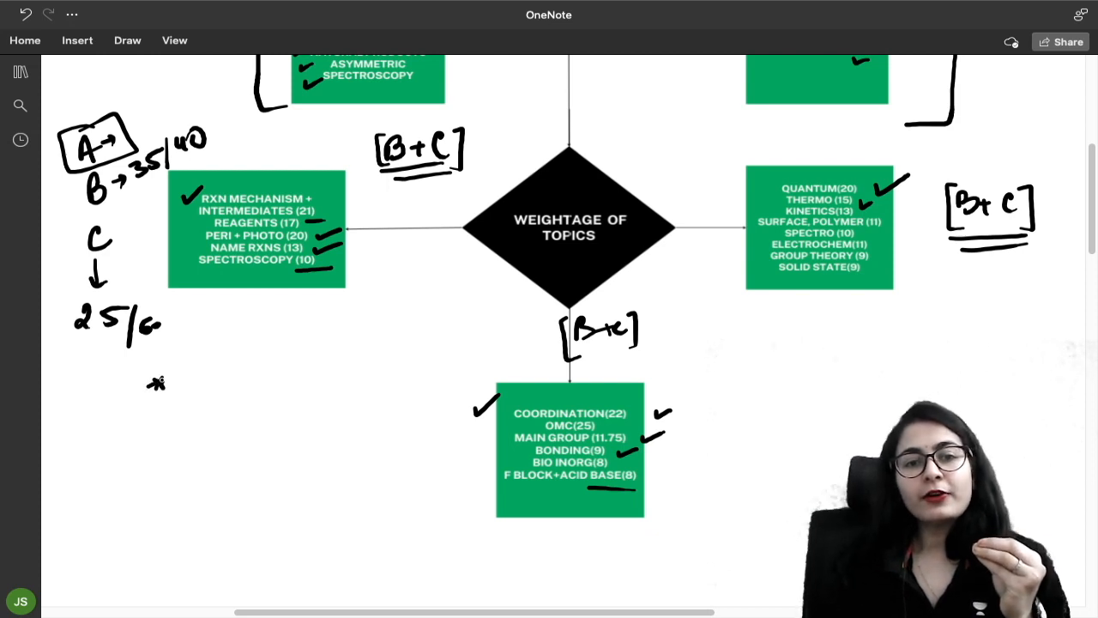
drag(138, 382, 176, 390)
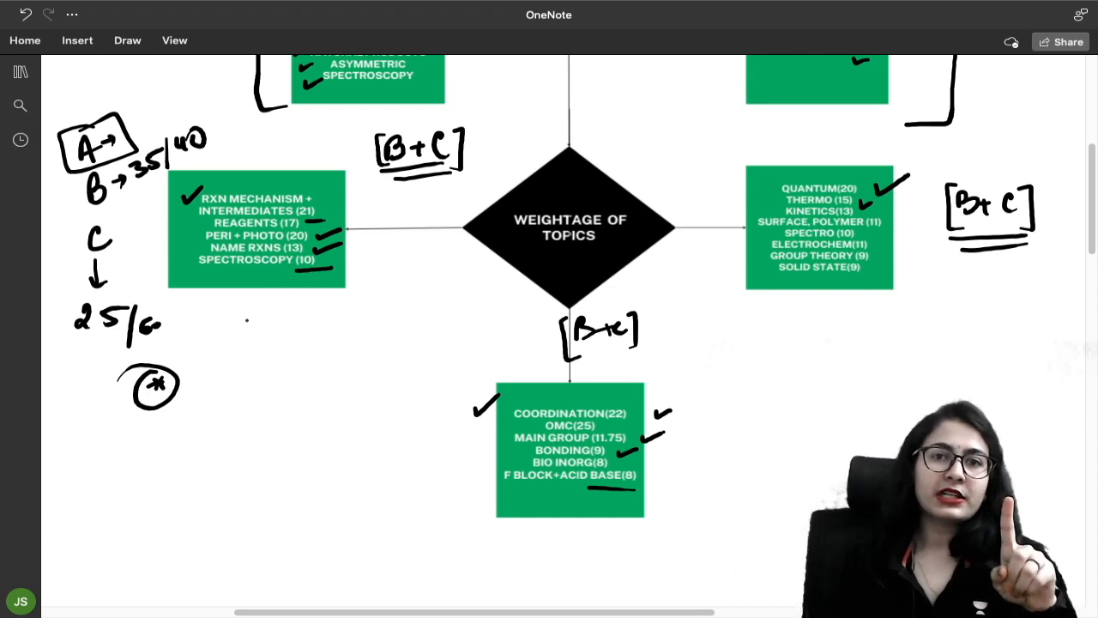
Add ink ticks and underlines beside key topics in the Weightage of Topics boxes
drag(231, 335, 296, 321)
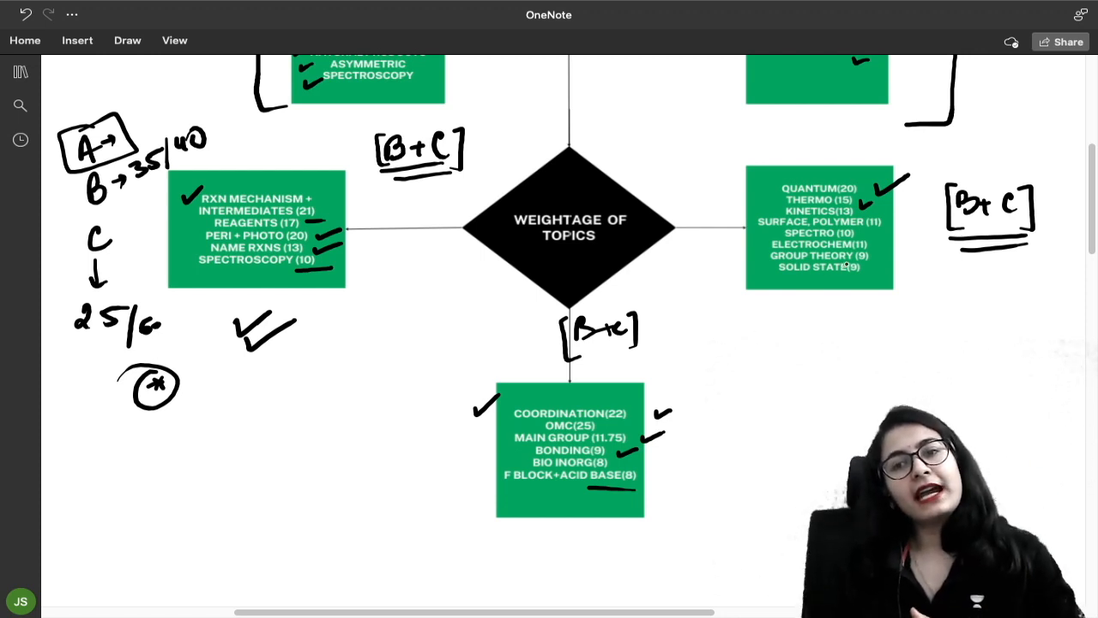
drag(879, 330, 948, 296)
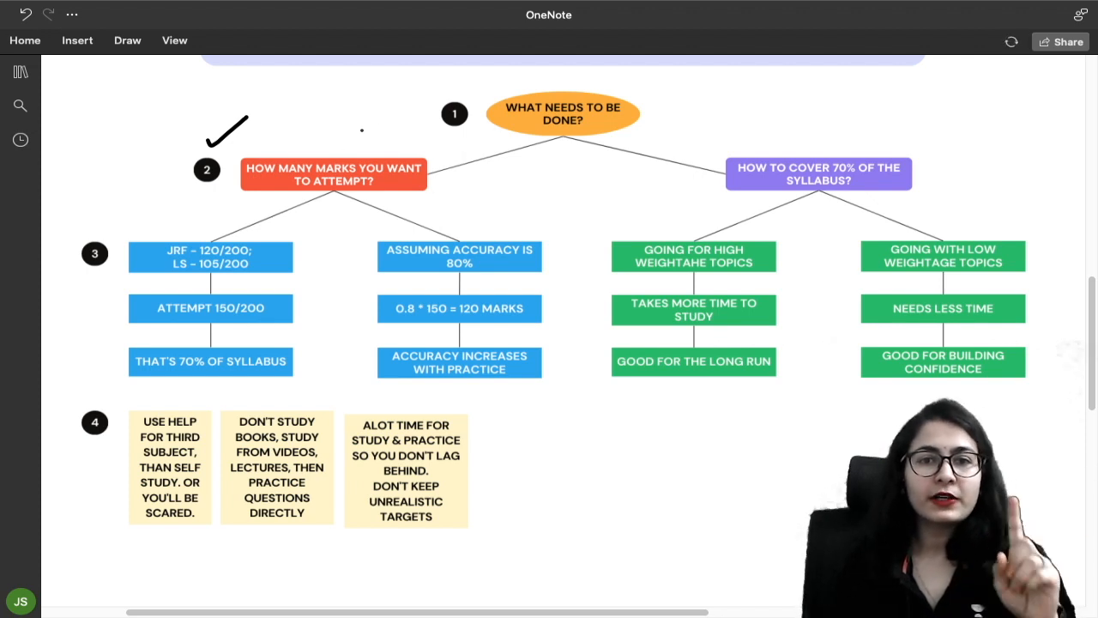
Write the boxed 120–130 marks target near question 2 of the flowchart
drag(600, 121, 665, 111)
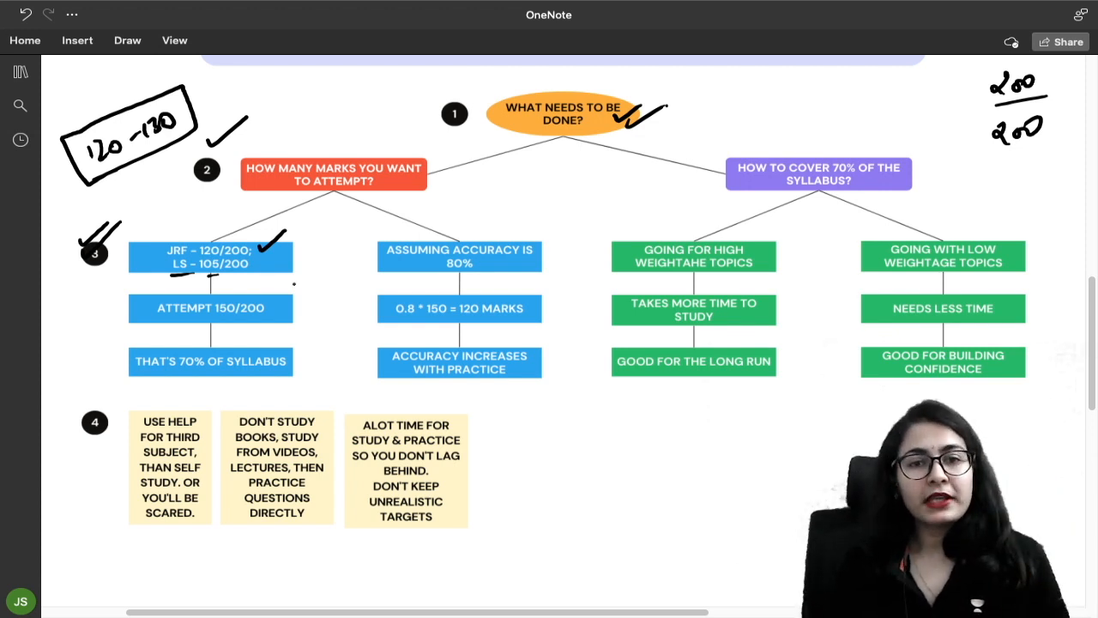
Underline the LS marks target figure and tick the THAT'S 70% OF SYLLABUS box
drag(356, 245, 382, 236)
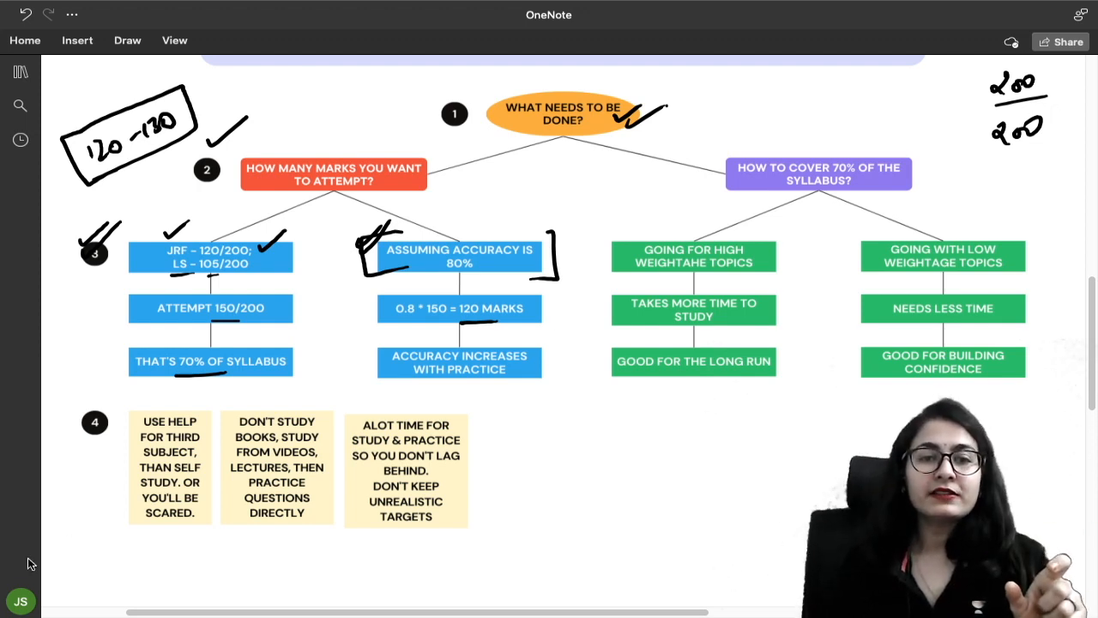
drag(103, 369, 129, 356)
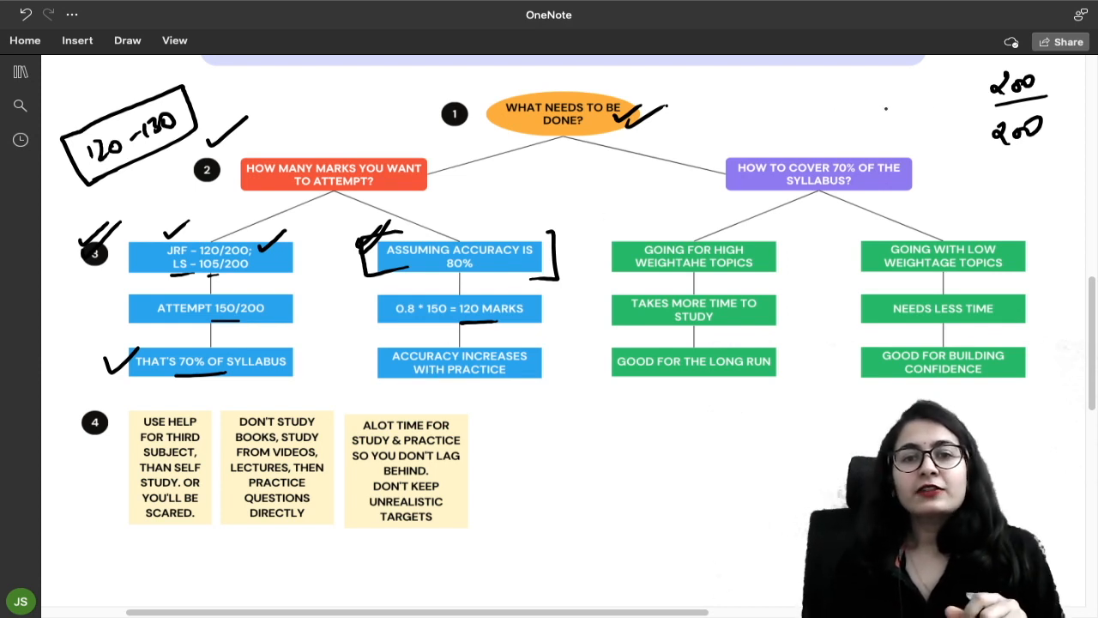
mouse_move(1081, 8)
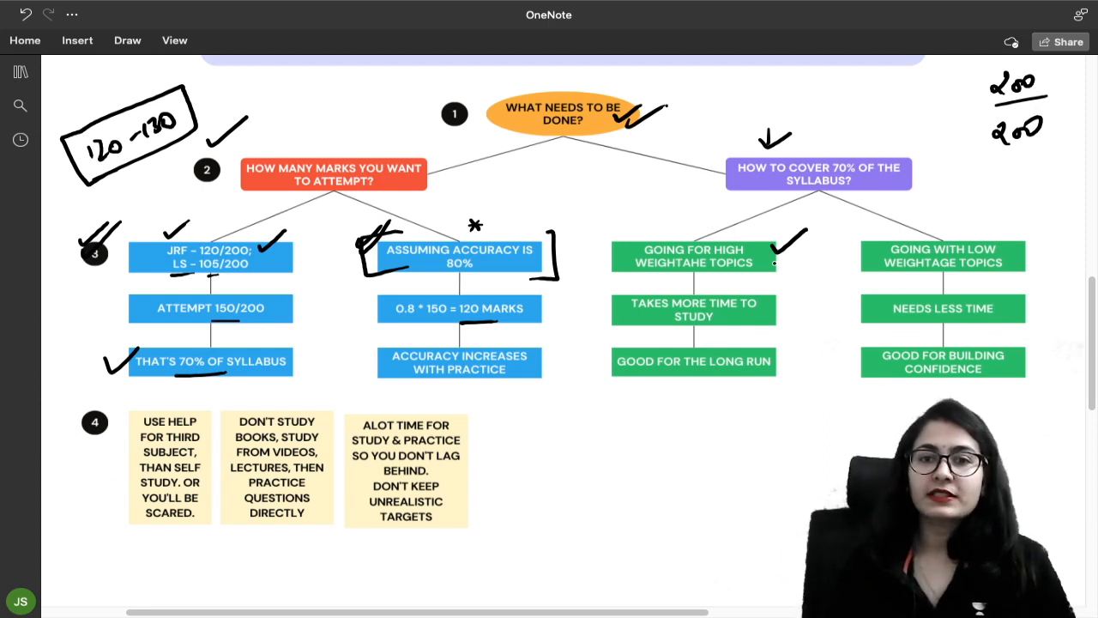
Tick the TAKES MORE TIME TO STUDY, GOOD FOR THE LONG RUN and NEEDS LESS TIME boxes
drag(738, 326, 768, 317)
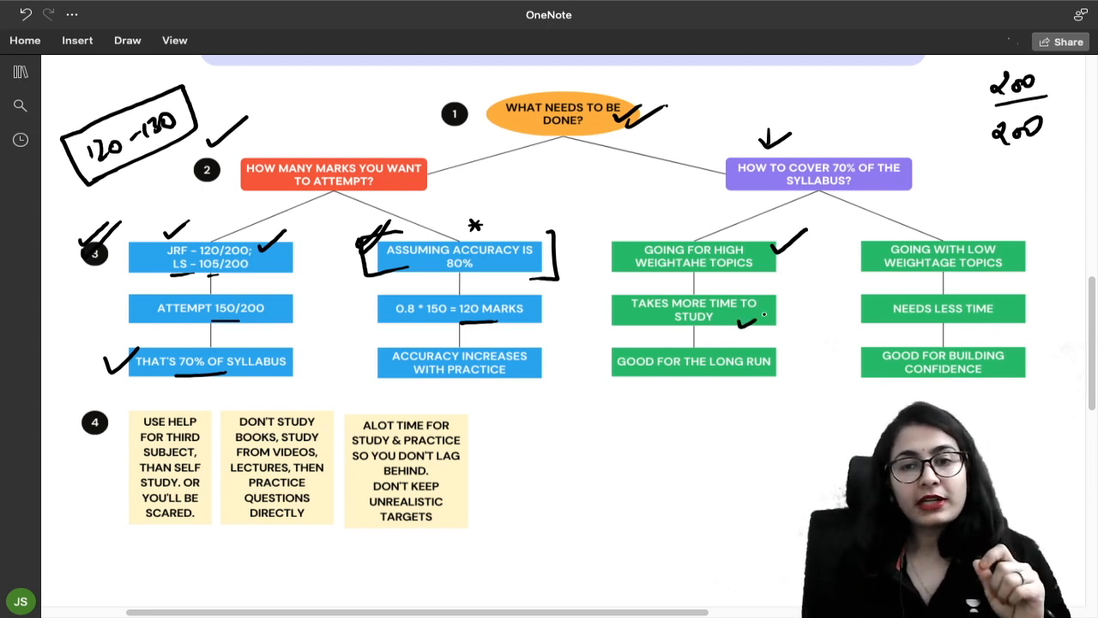
drag(742, 324, 768, 319)
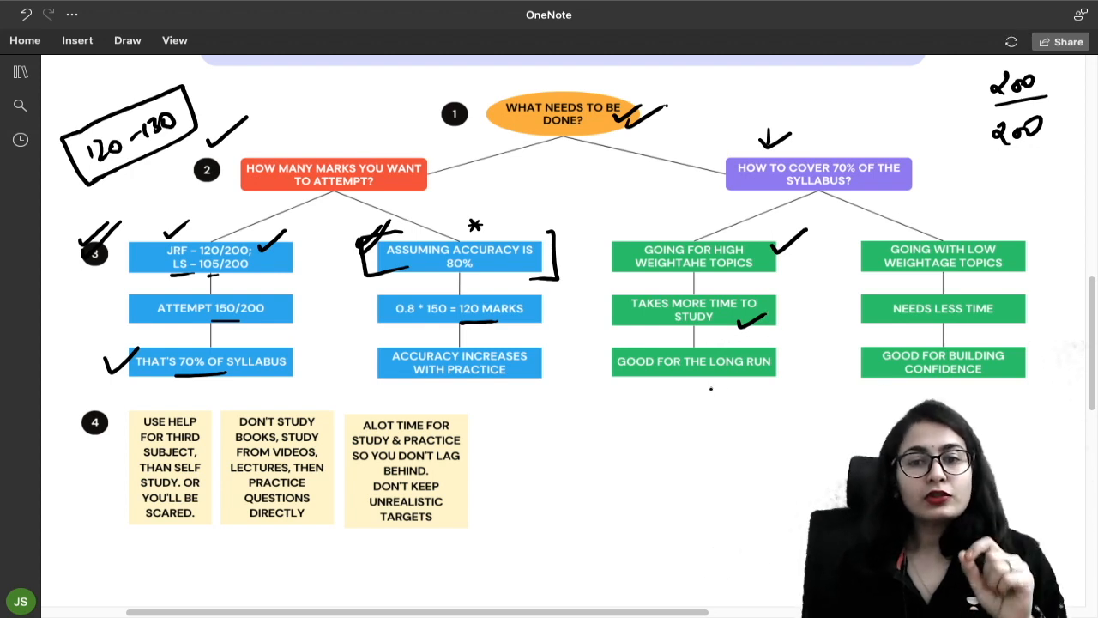
drag(708, 389, 746, 369)
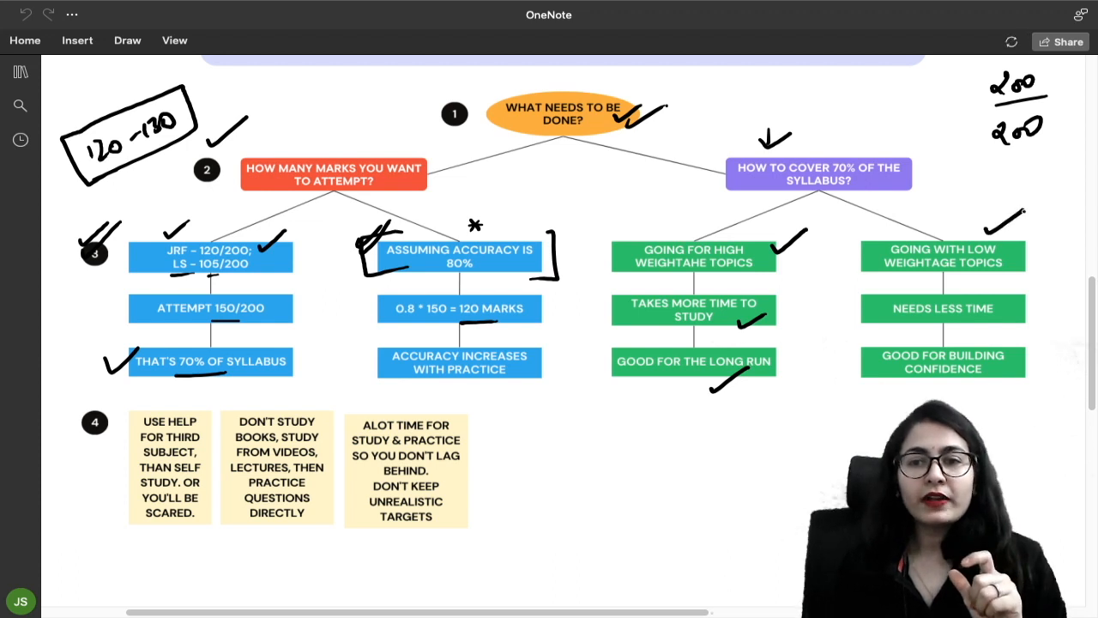
drag(1025, 313, 1068, 292)
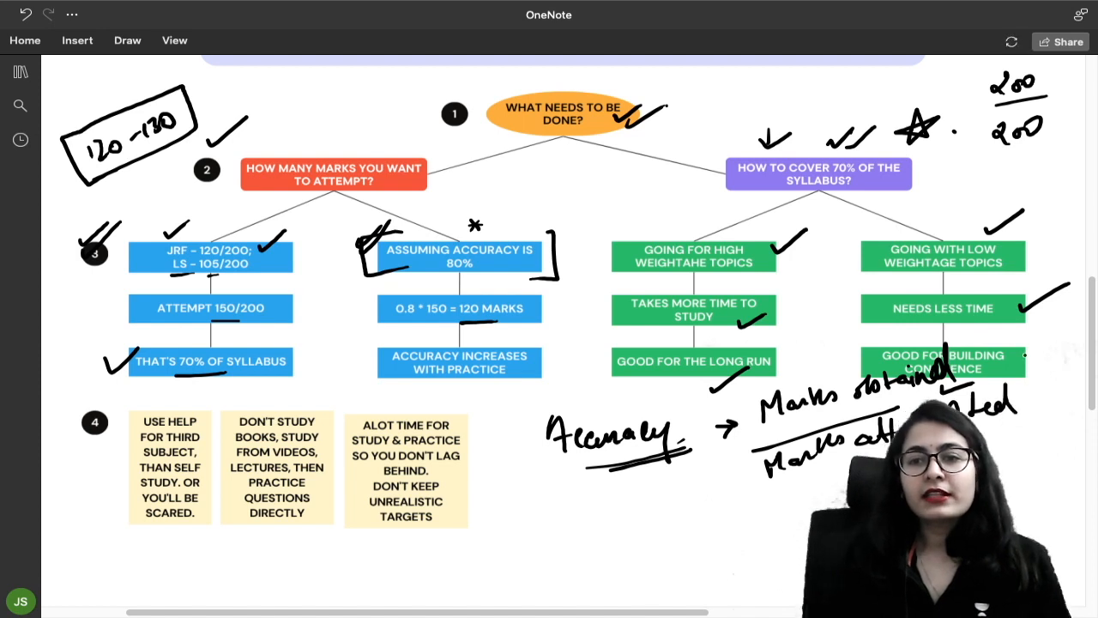
Complete the handwritten accuracy formula with ×100% and tick the remaining flowchart box
drag(1021, 361, 1081, 365)
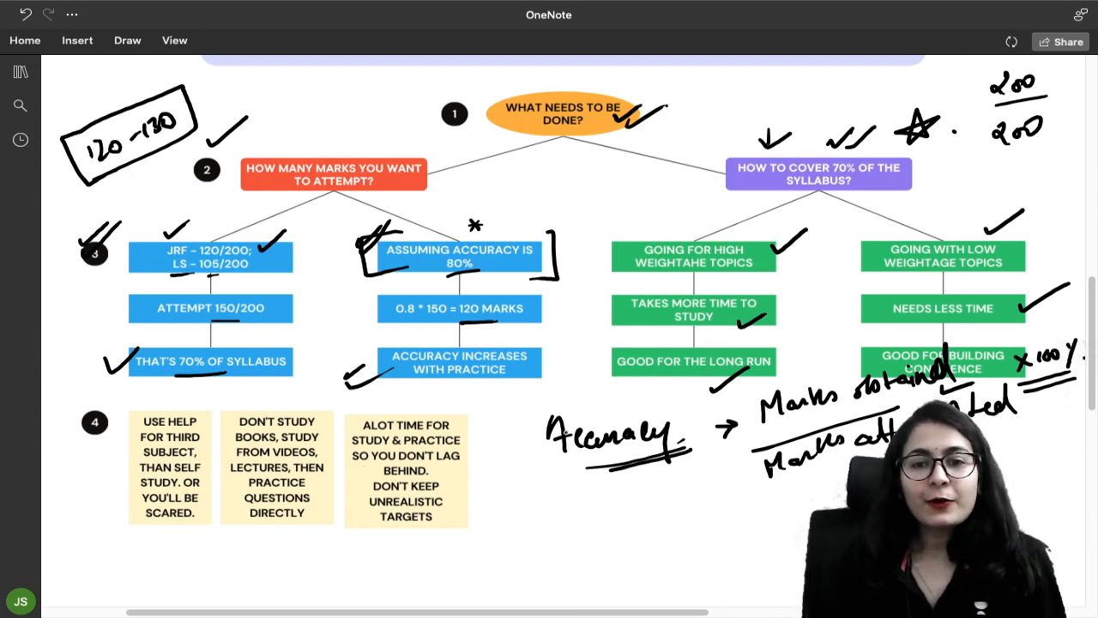
drag(541, 403, 566, 510)
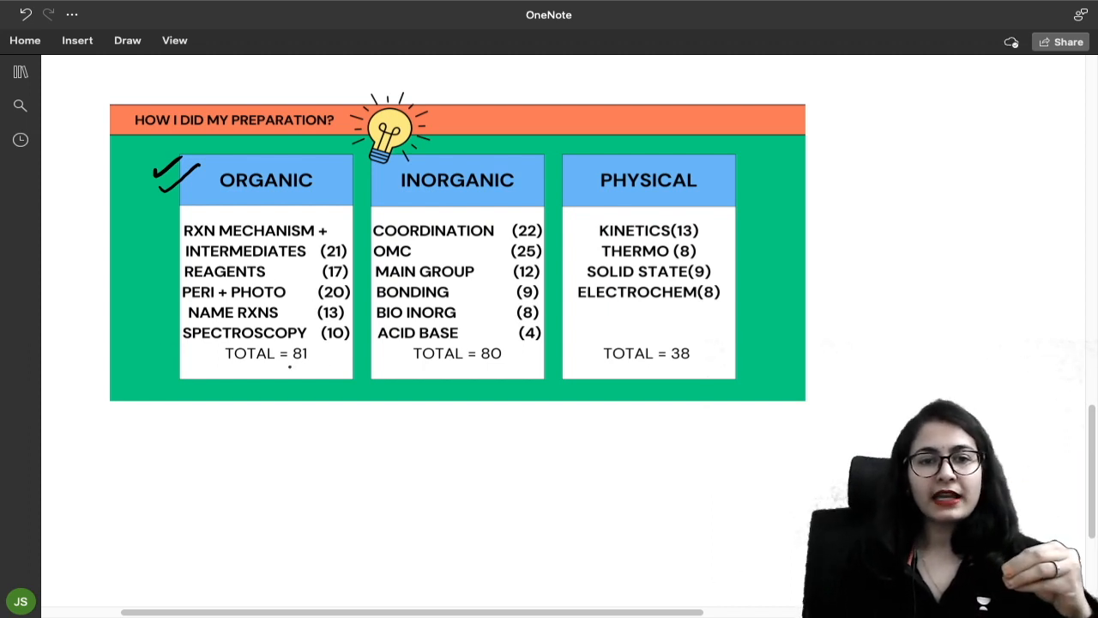
Draw an ink line under the Organic column's 'TOTAL = 81'
drag(292, 367, 321, 367)
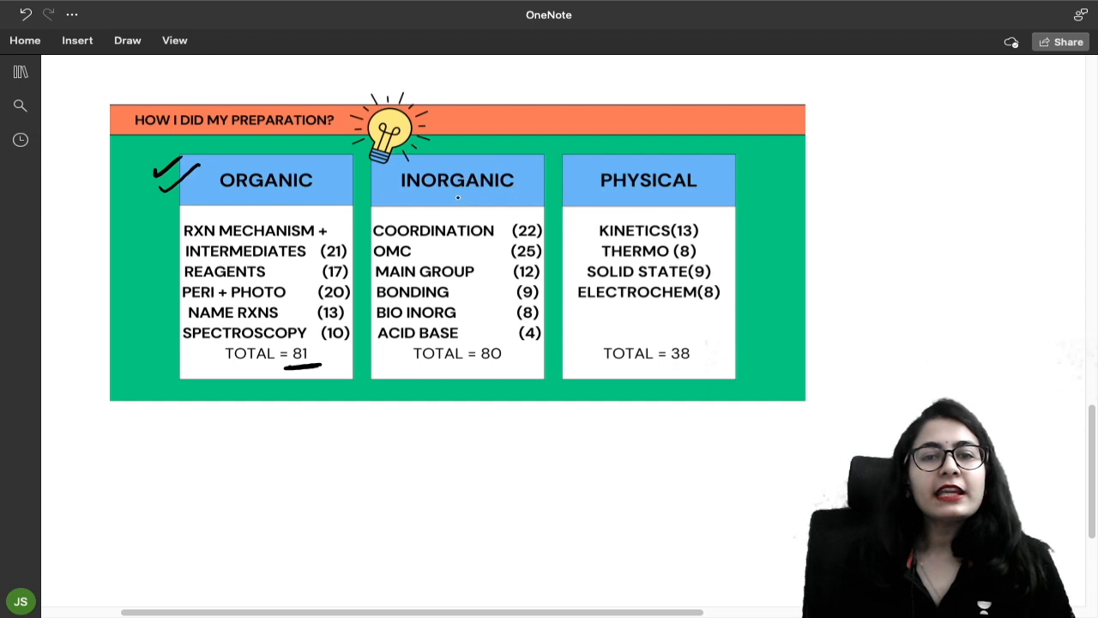
Underline the INORGANIC heading and tick its first topic
drag(476, 196, 530, 192)
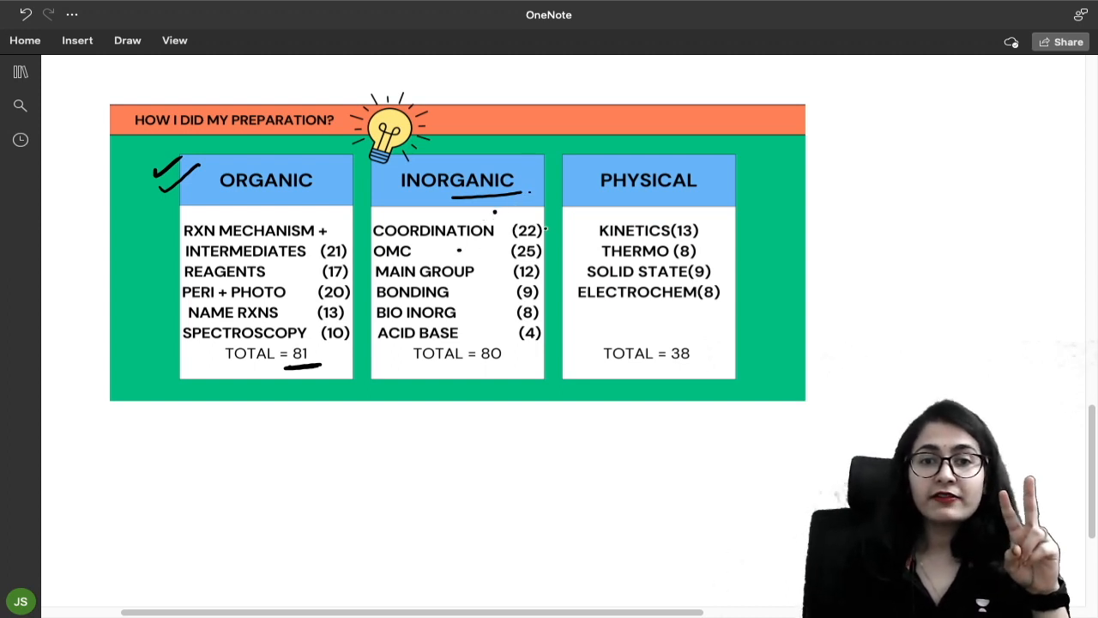
drag(545, 236, 558, 223)
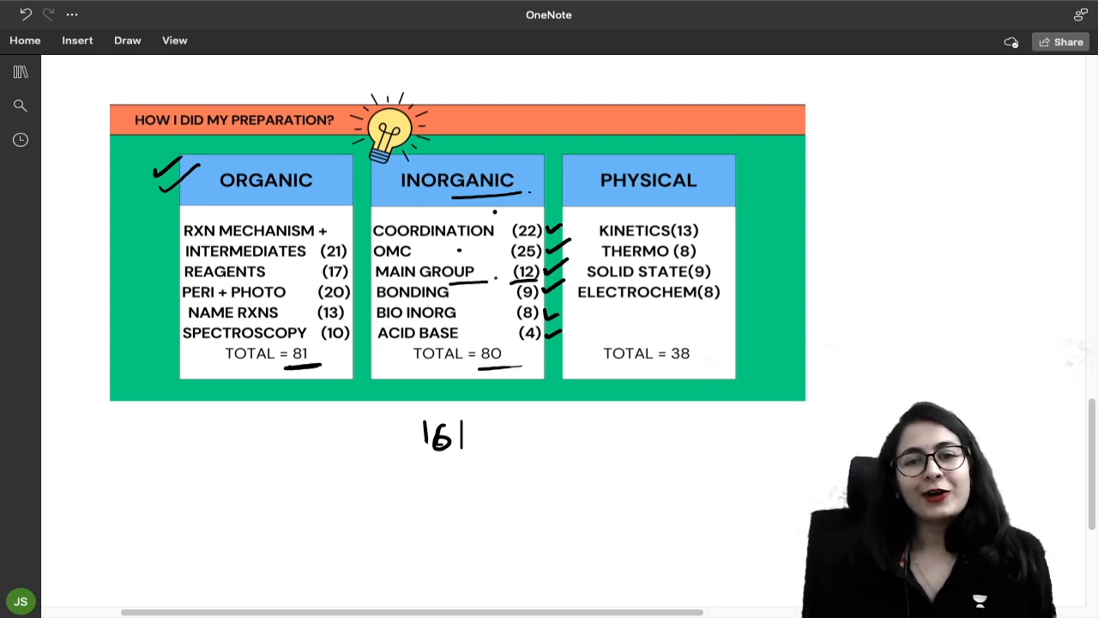
mouse_move(788, 213)
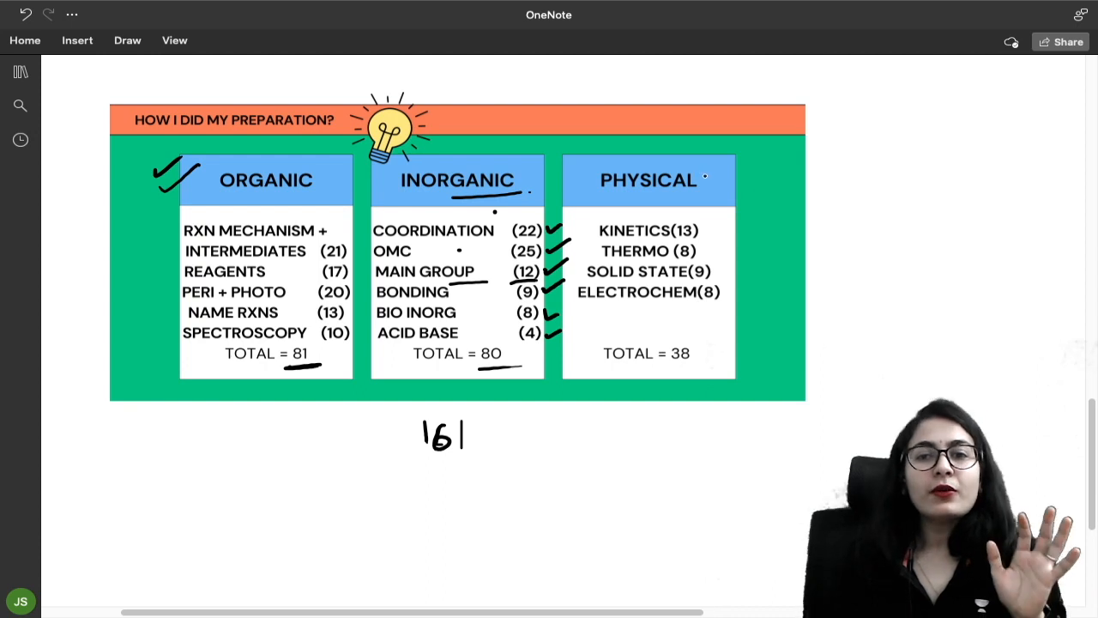
Tick Physical and its topics, note '11, 12, B.Sc', bracket the column and circle the total 38
drag(704, 185, 743, 163)
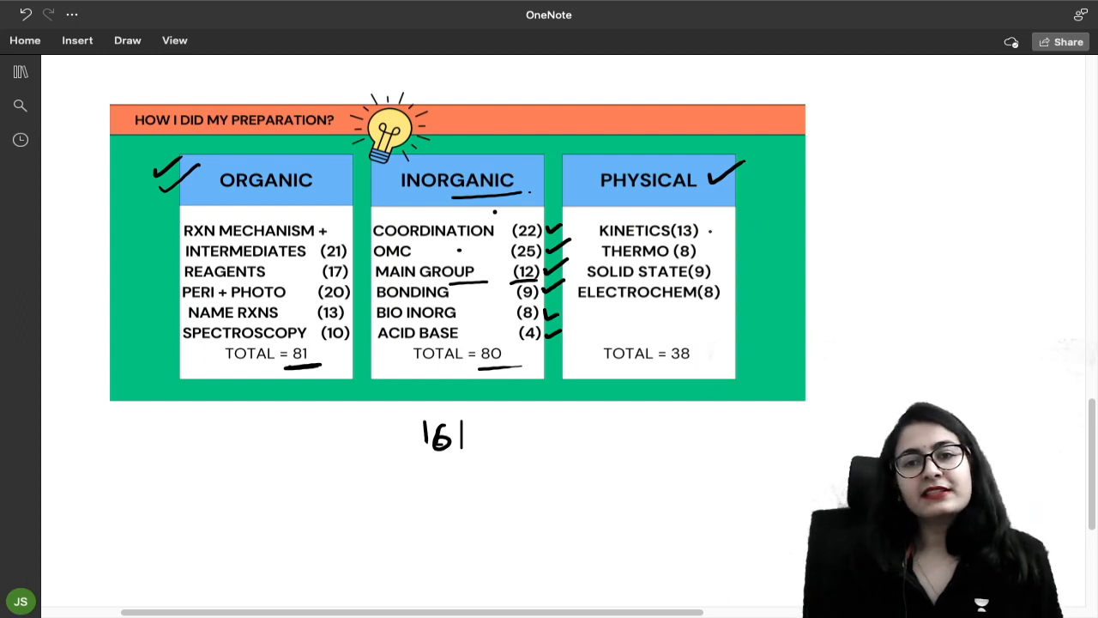
drag(720, 230, 742, 253)
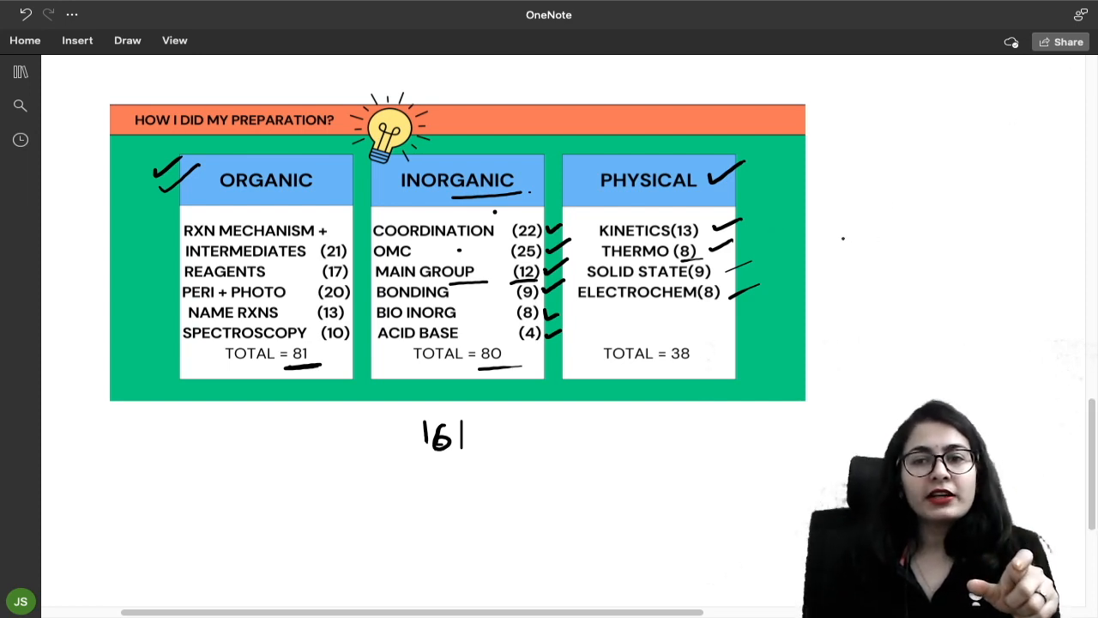
text(11,121)
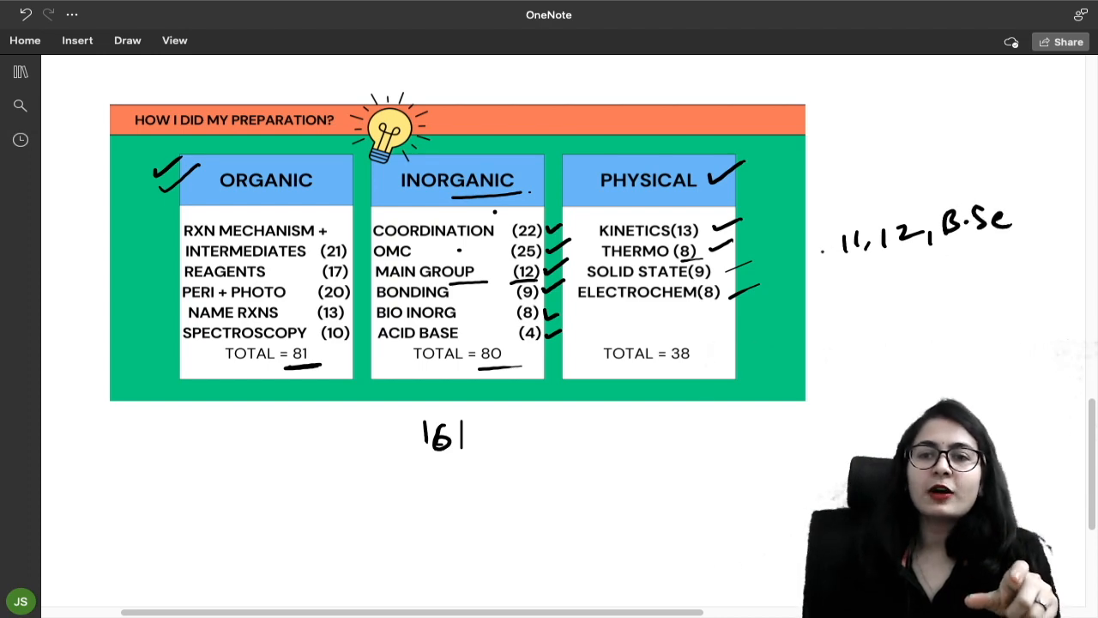
drag(802, 210, 789, 330)
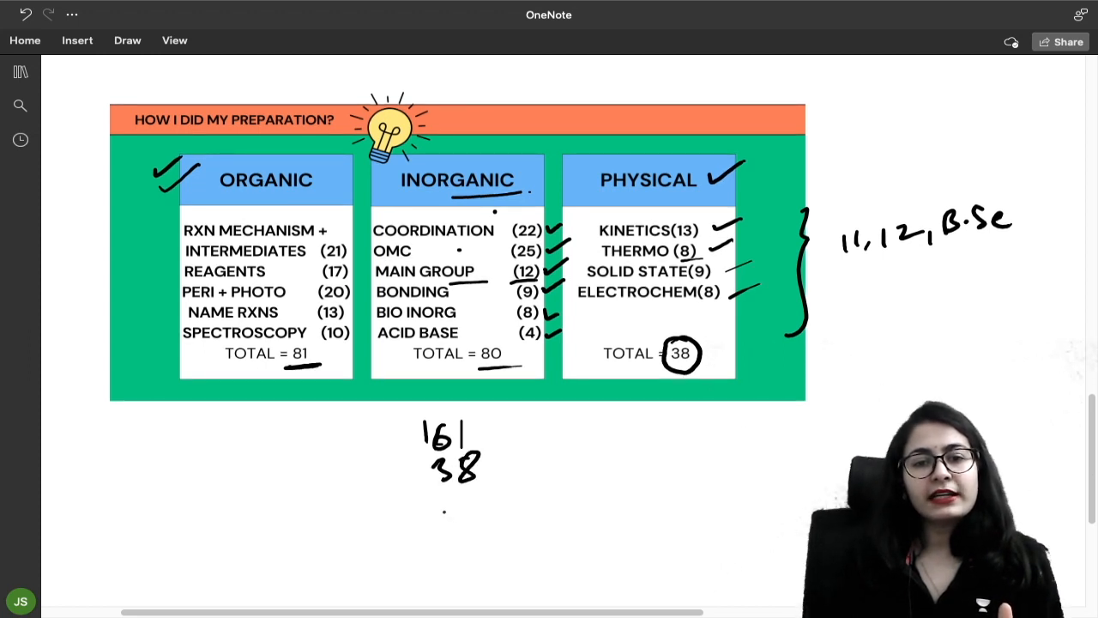
Sum 161 and 38 to 199, then ring the four Physical topics together
drag(421, 502, 502, 502)
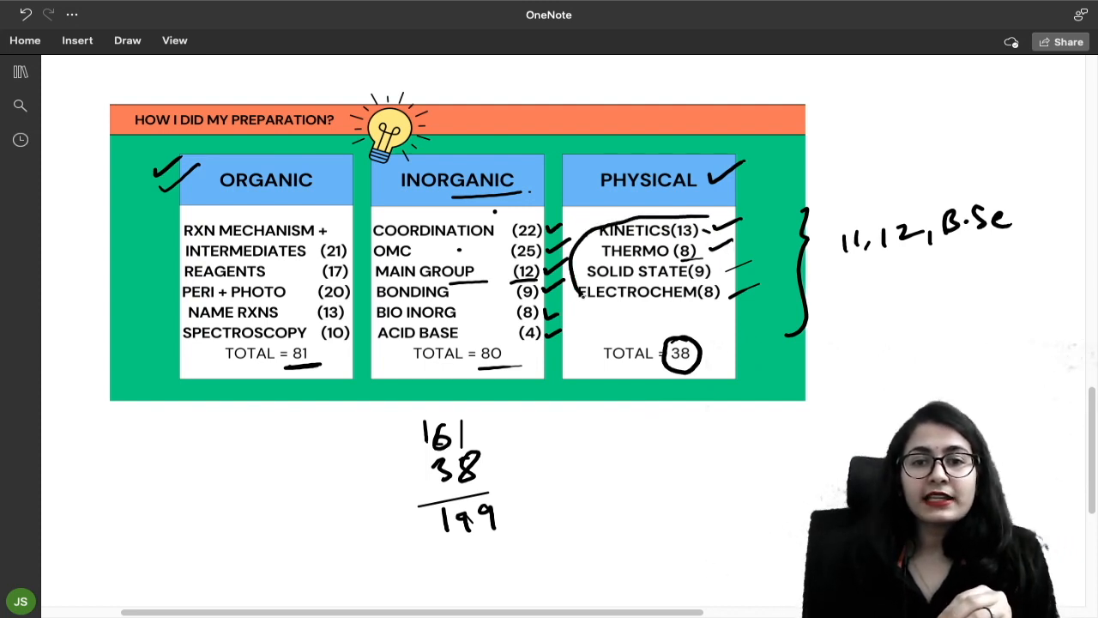
drag(584, 223, 747, 309)
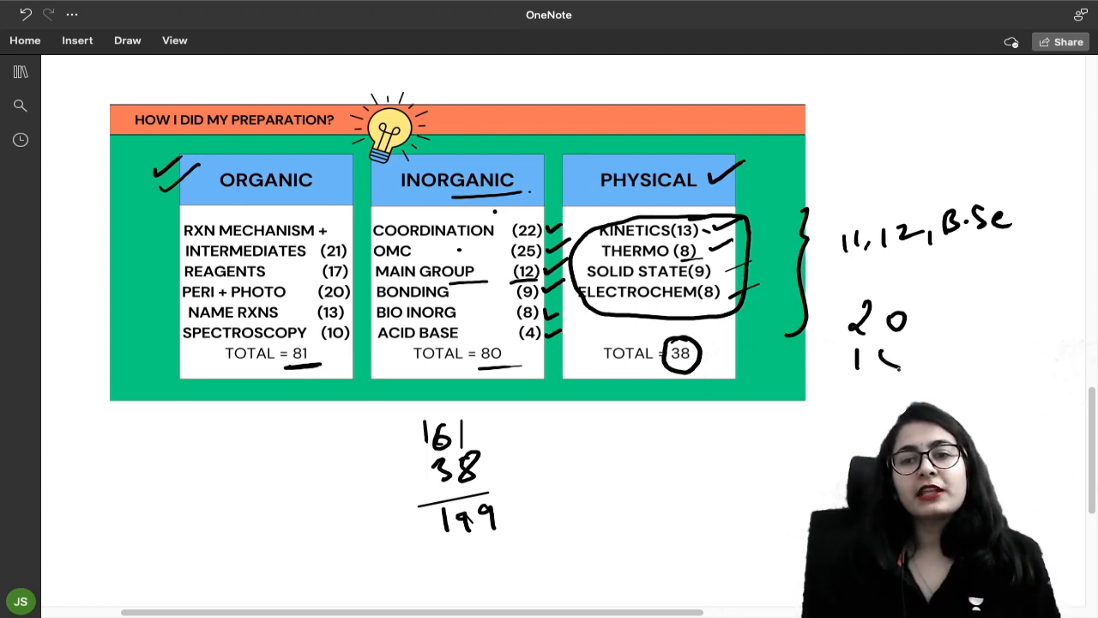
text(15)
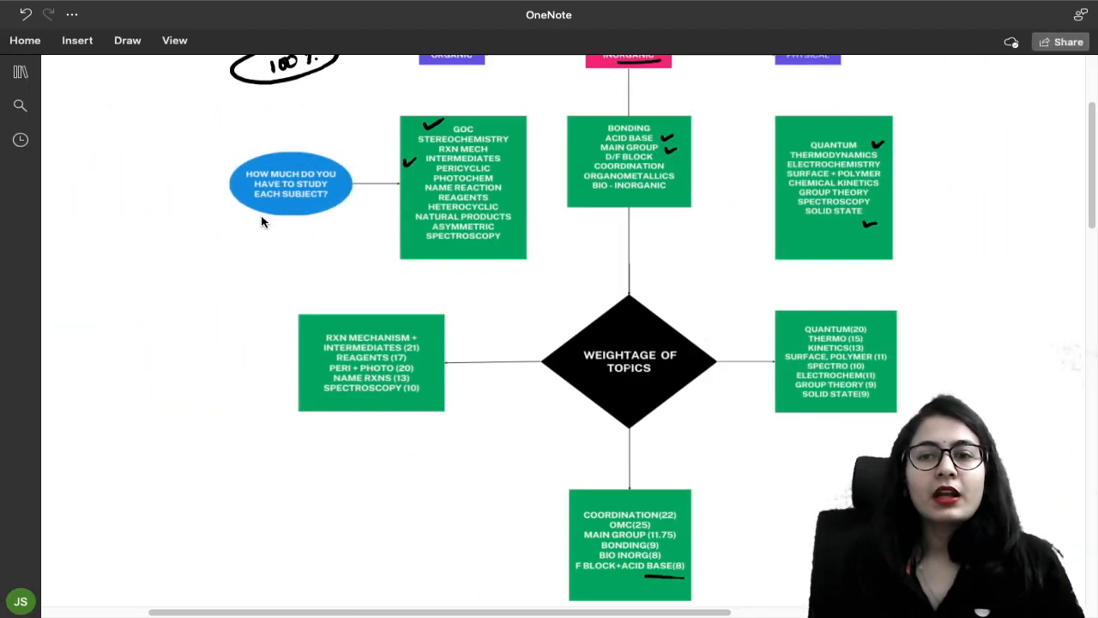
mouse_move(180, 236)
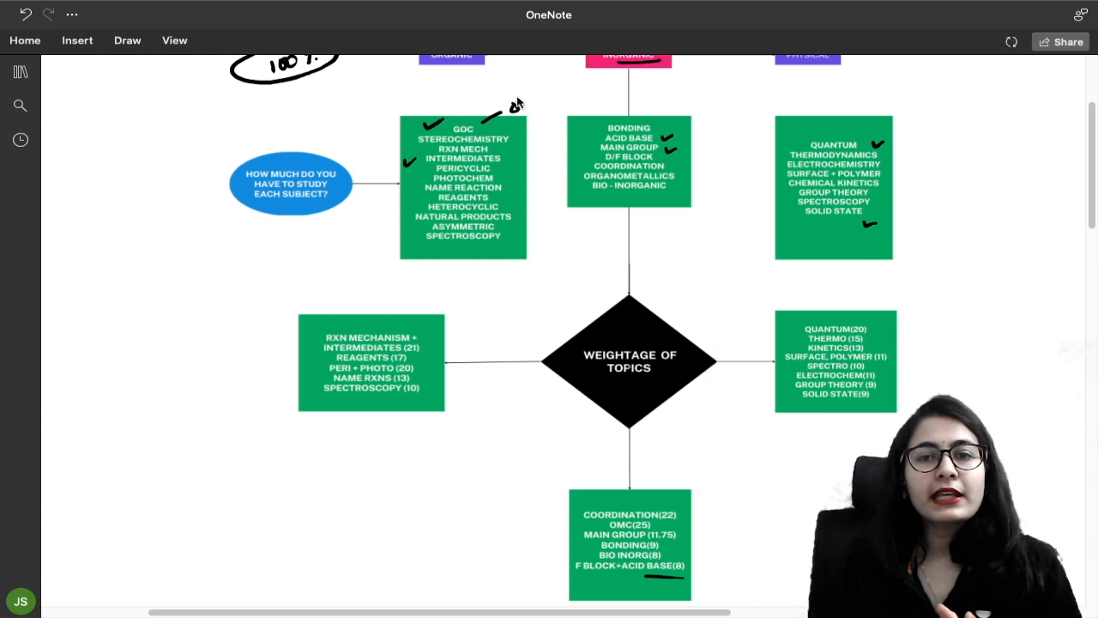
Note weightage 9, tick Name Rxns, underline Spectroscopy and tick more organic topics
drag(515, 103, 541, 133)
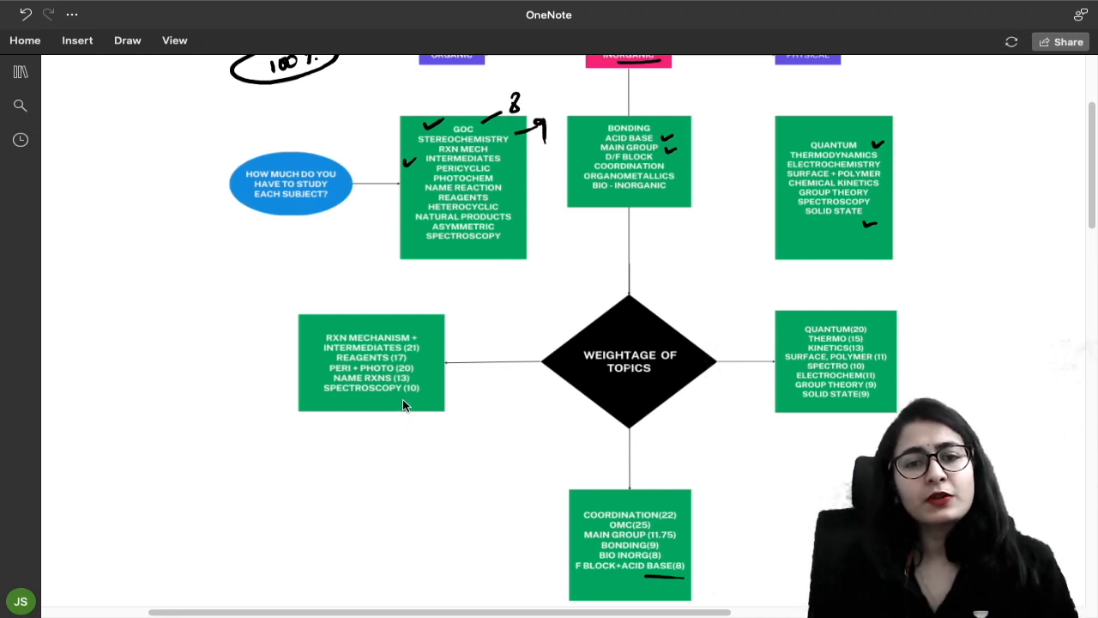
drag(407, 403, 438, 378)
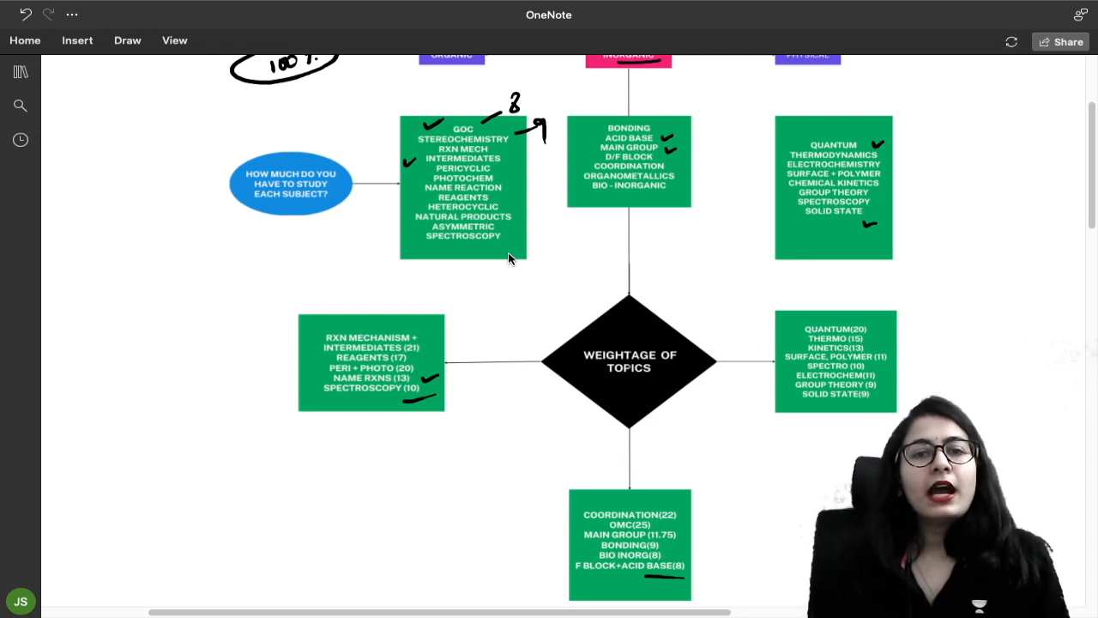
mouse_move(139, 284)
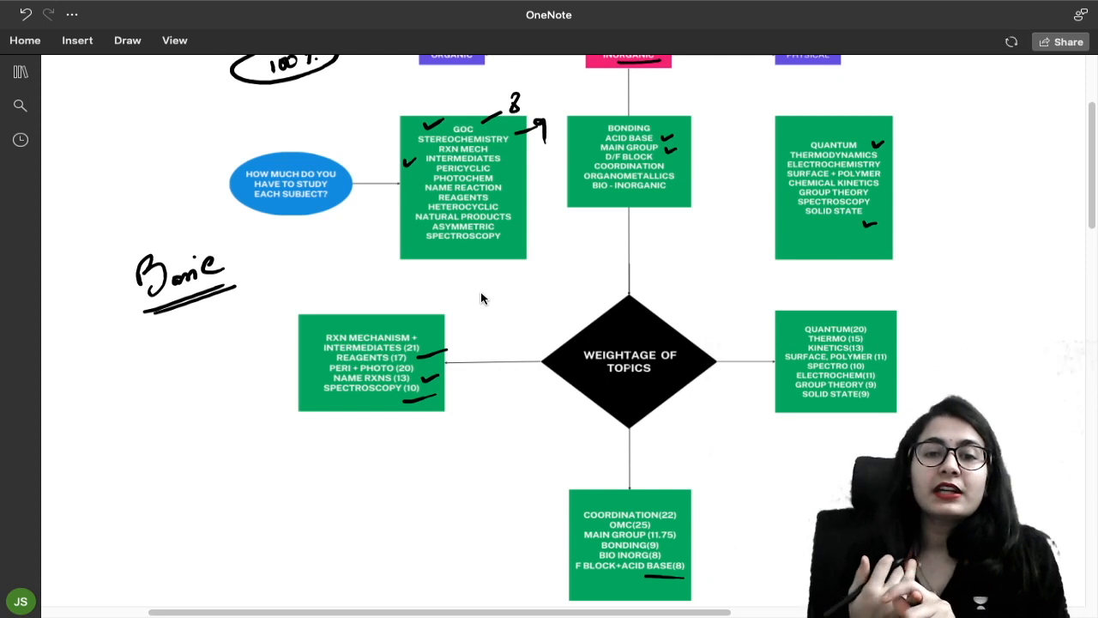
mouse_move(436, 342)
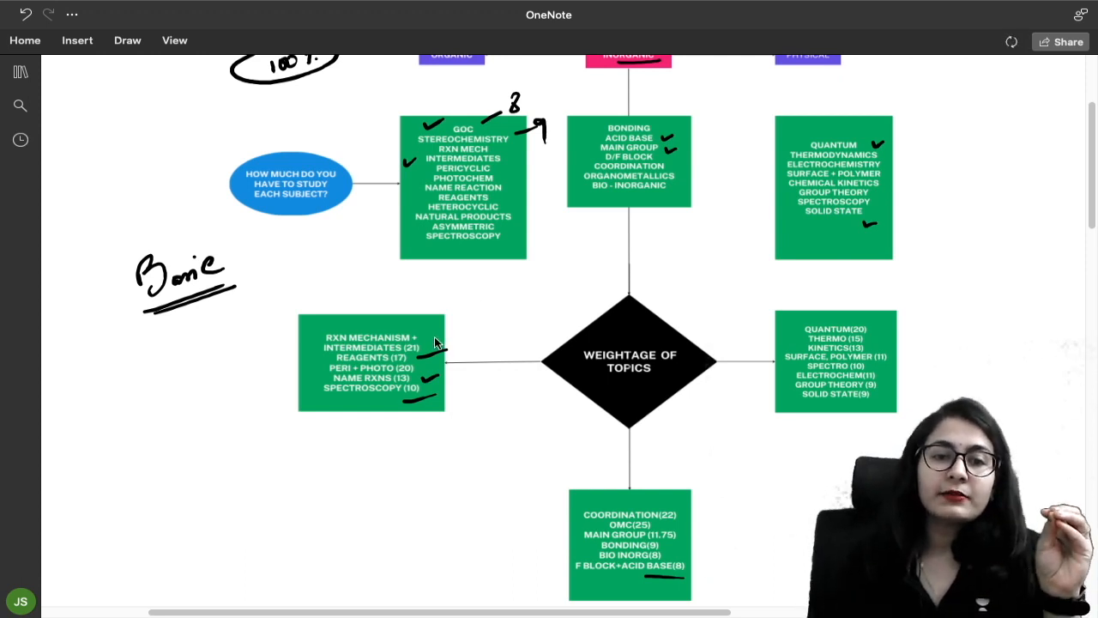
mouse_move(433, 341)
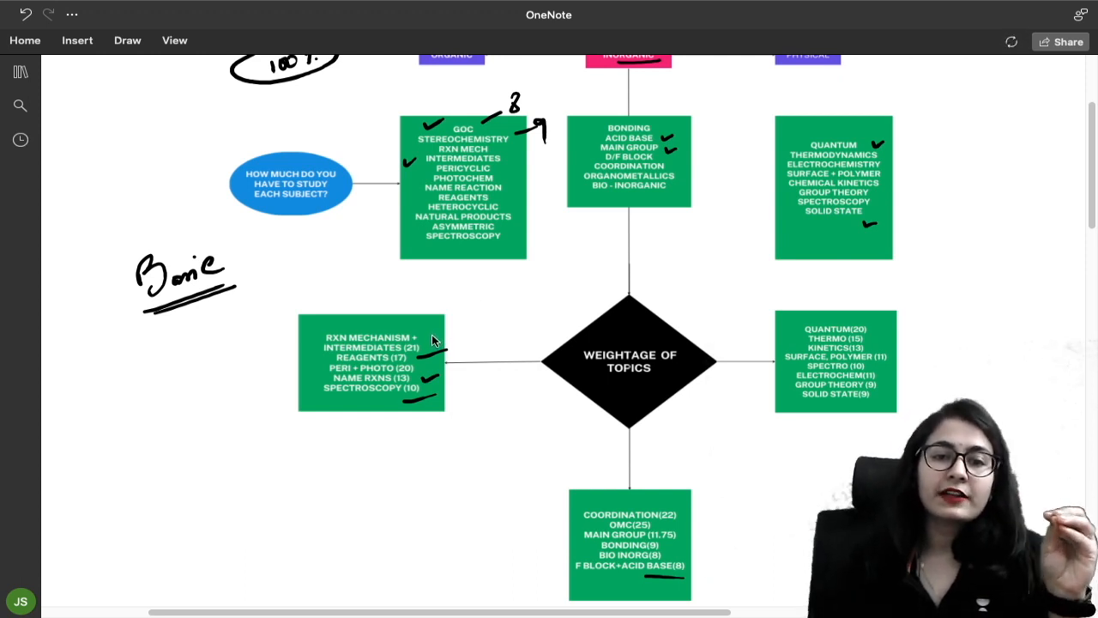
mouse_move(423, 375)
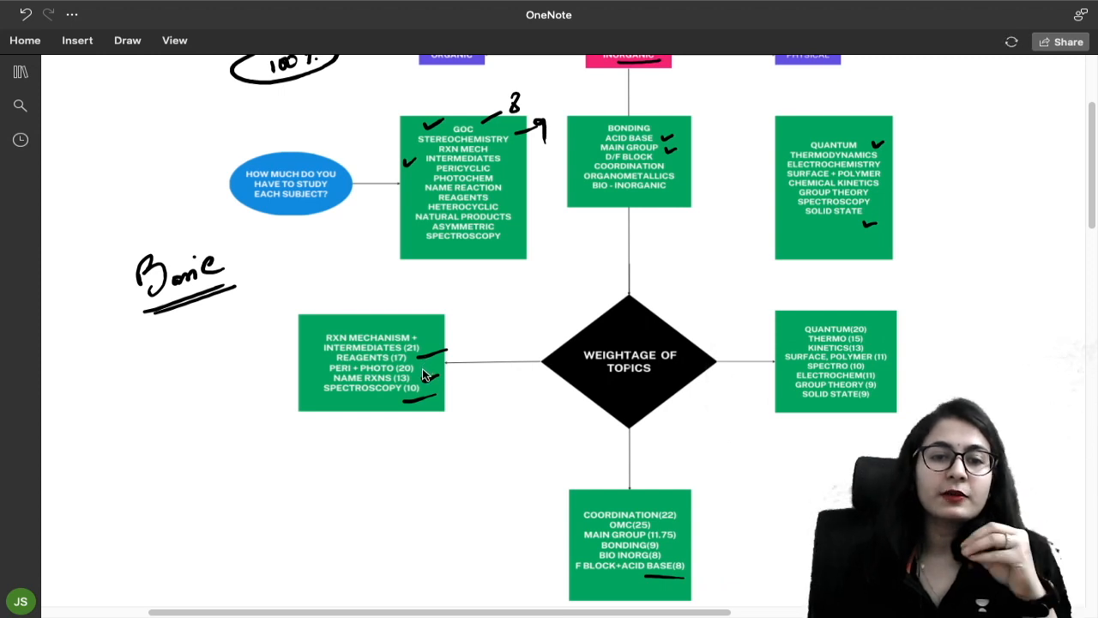
mouse_move(464, 193)
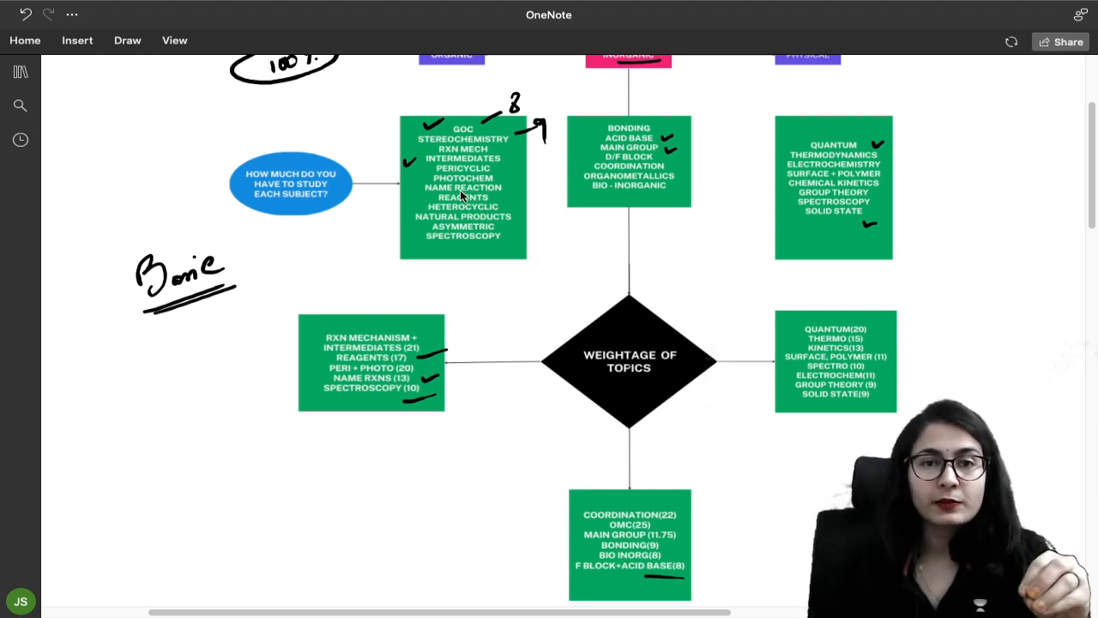
drag(447, 120, 477, 103)
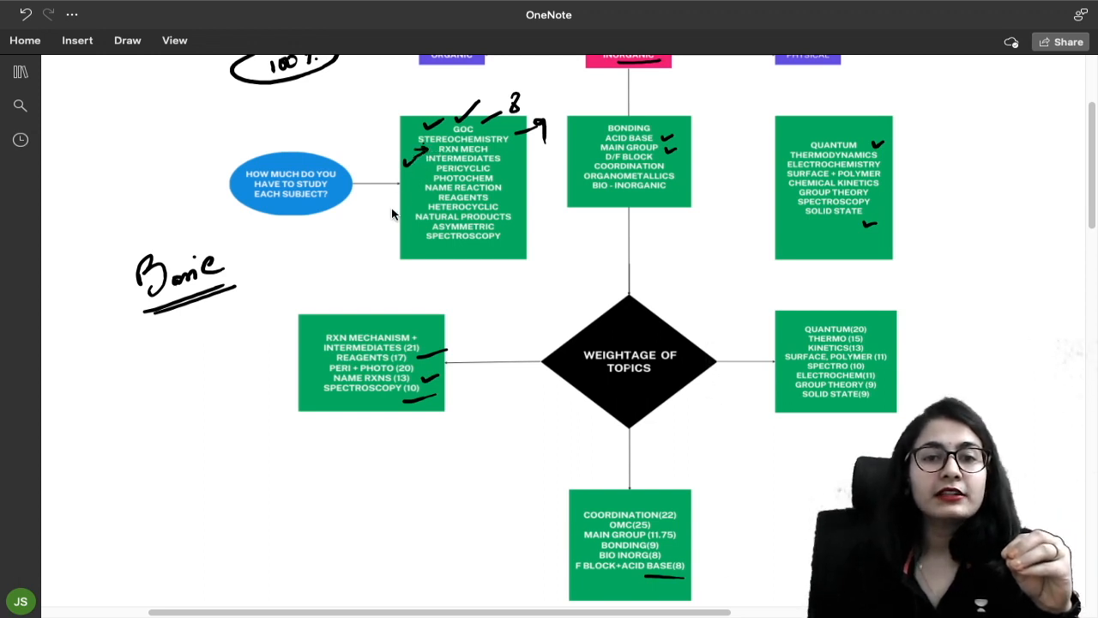
mouse_move(53, 337)
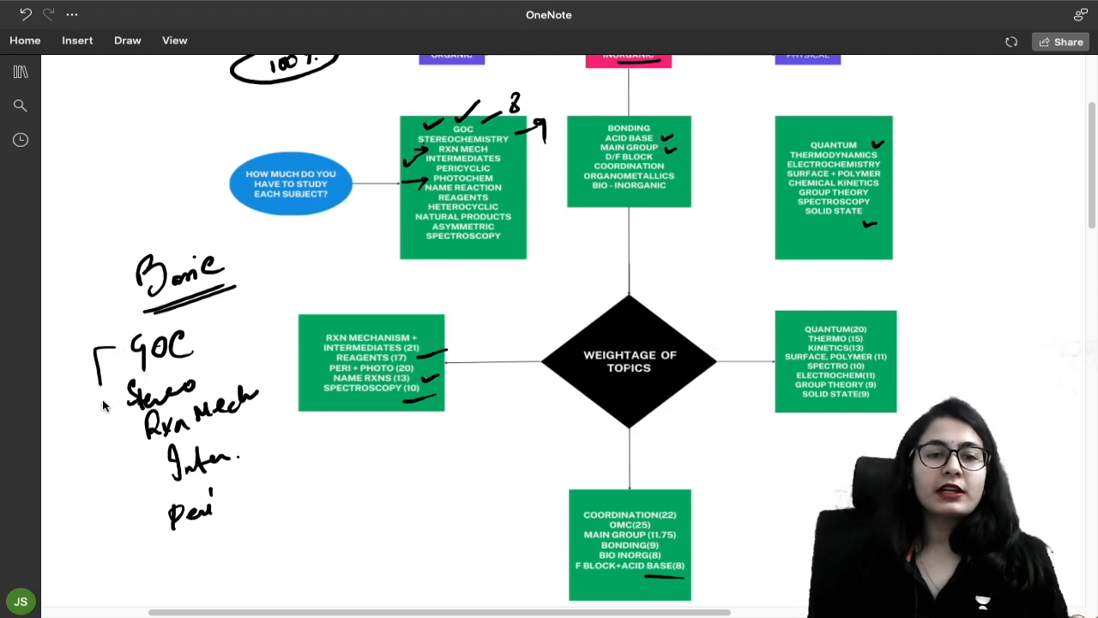
Bracket the handwritten basic topic list from GOC down to Peri
drag(103, 352, 138, 540)
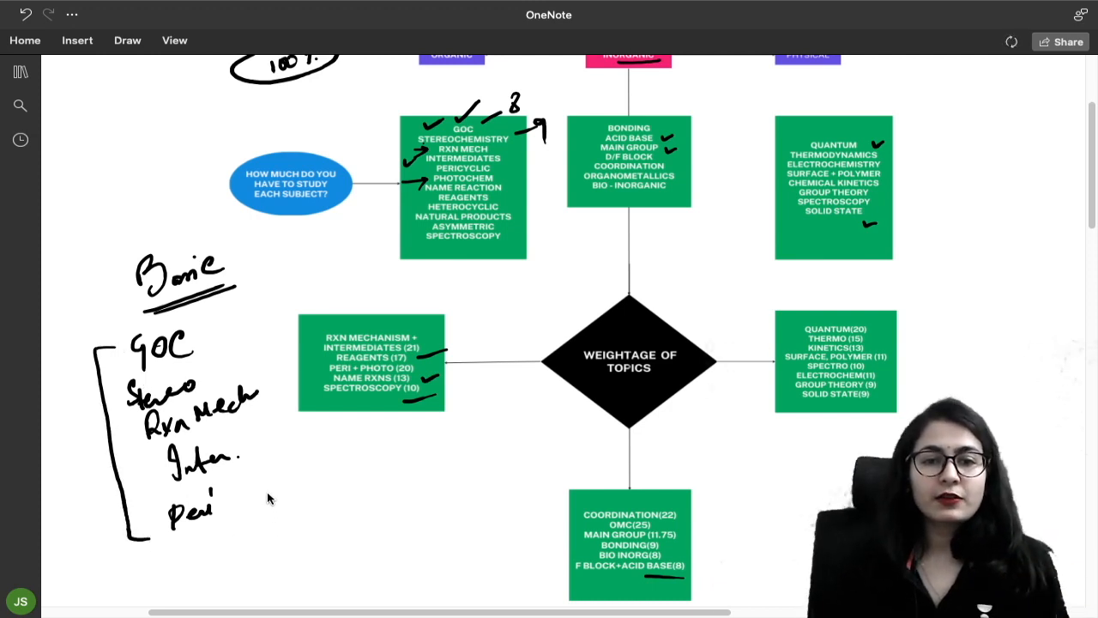
mouse_move(249, 481)
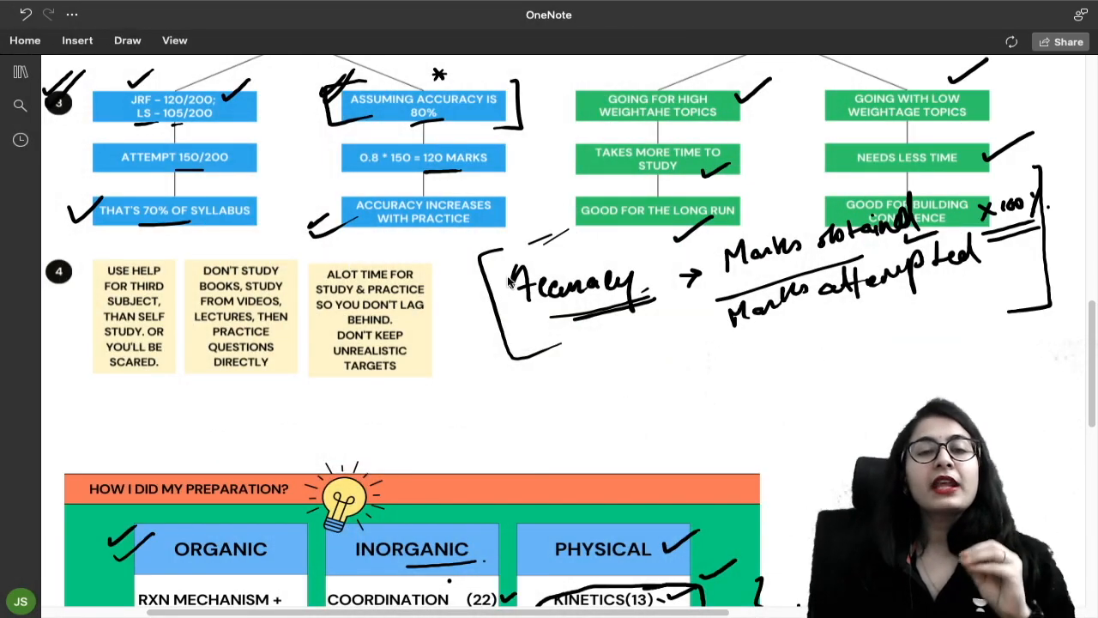
mouse_move(433, 422)
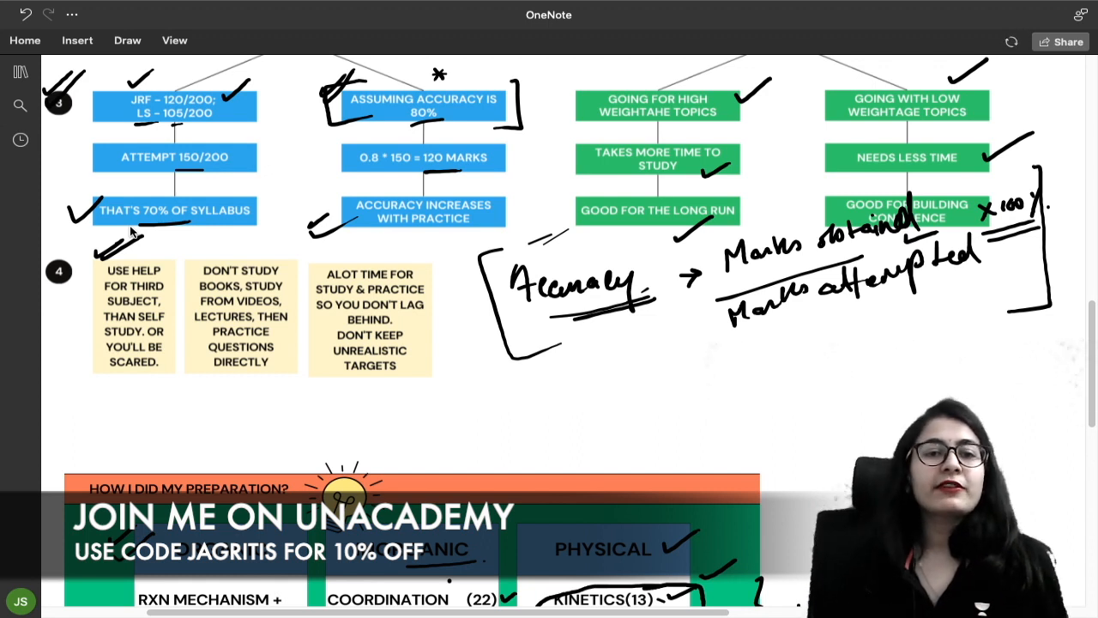
mouse_move(139, 243)
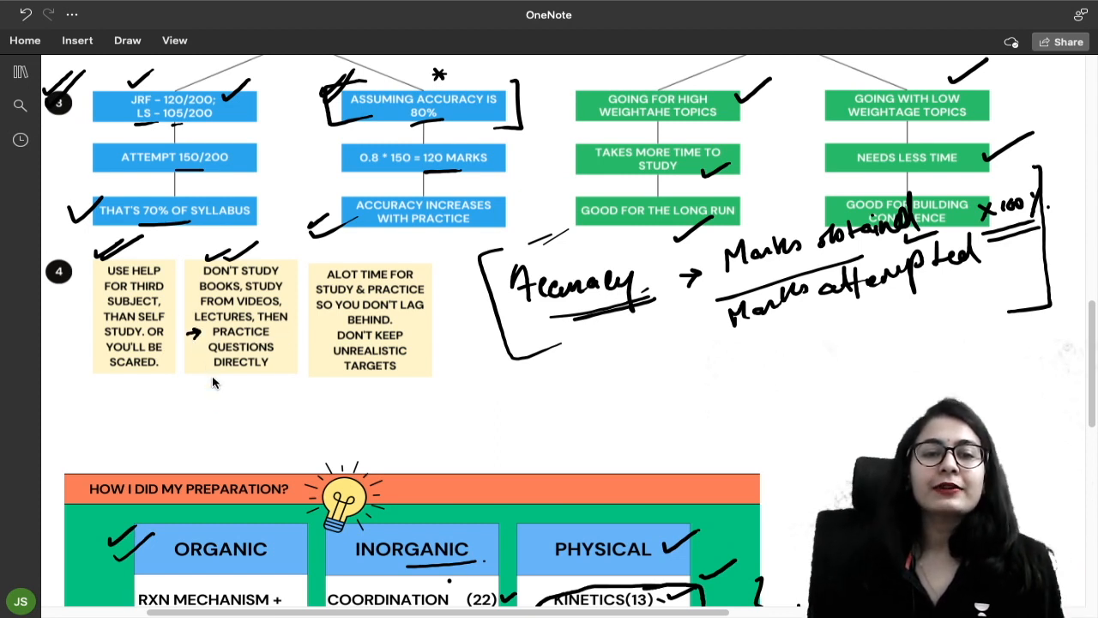
mouse_move(219, 400)
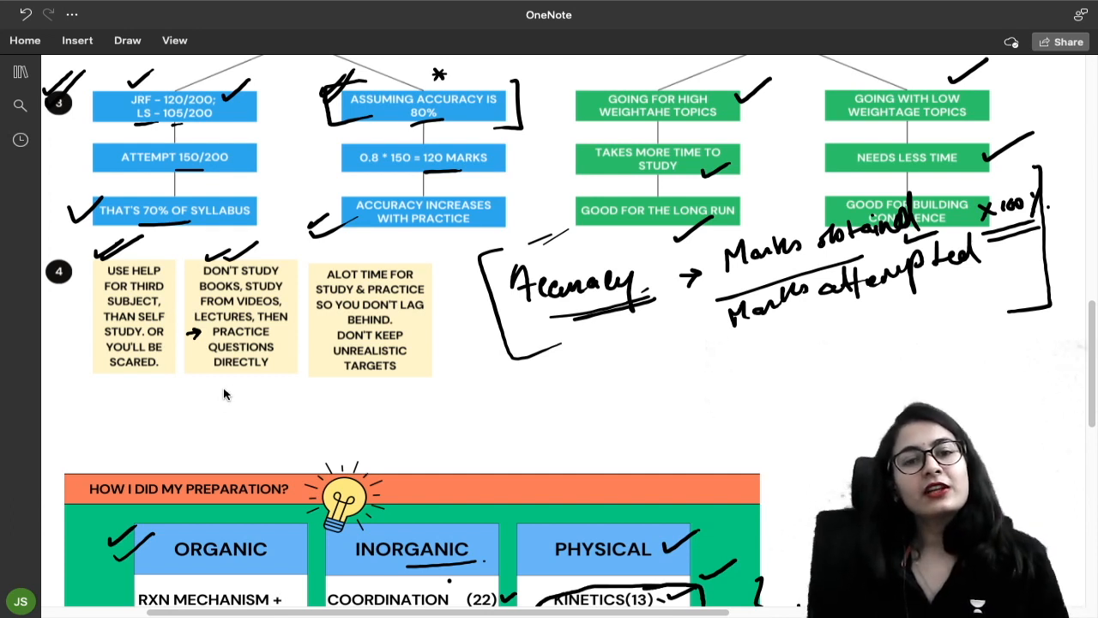
Underline and tick the practice advice, then tick the unrealistic-targets tip box
drag(223, 385, 258, 385)
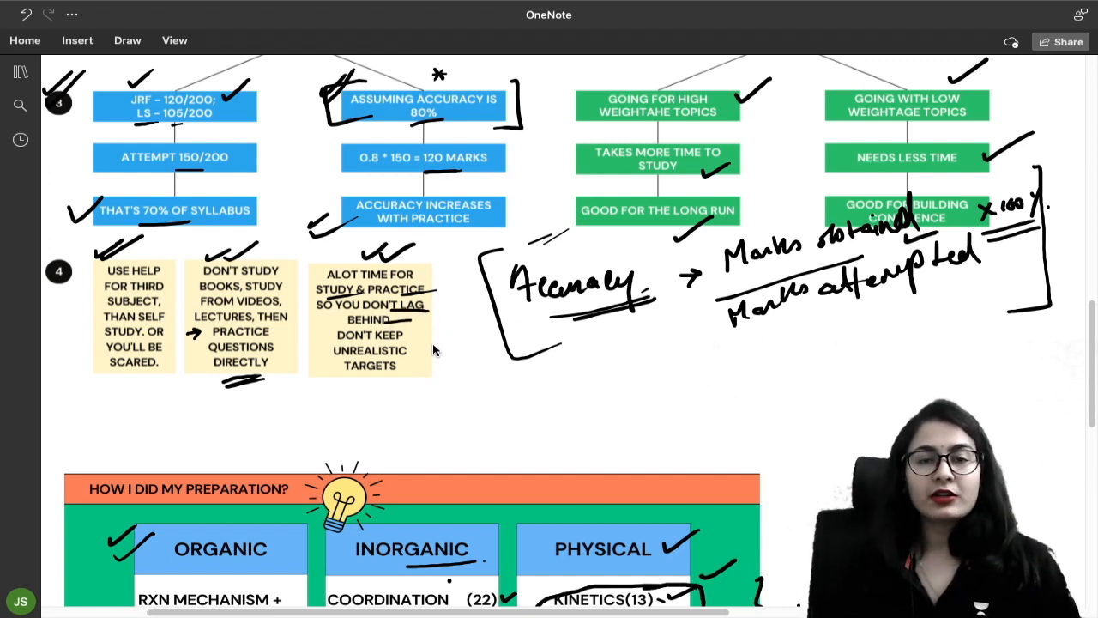
mouse_move(454, 352)
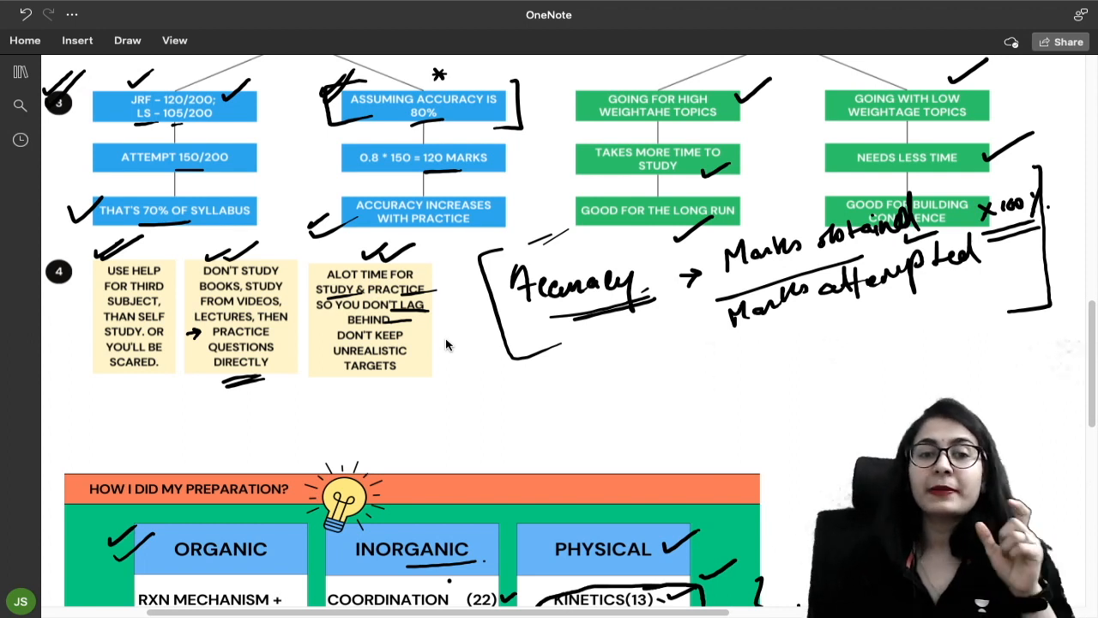
drag(433, 360, 450, 343)
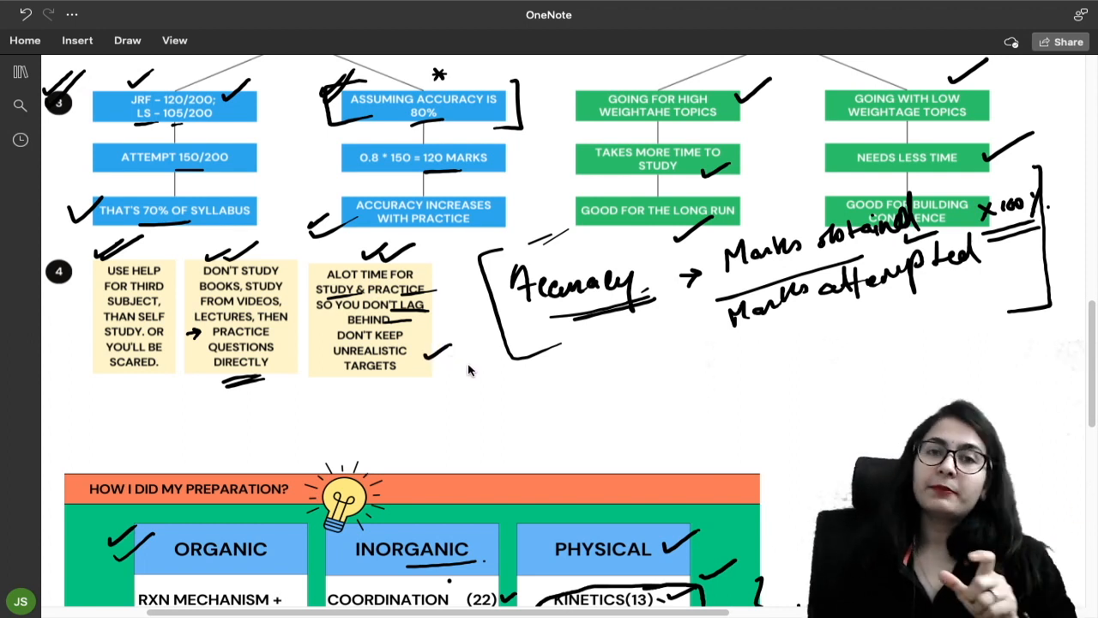